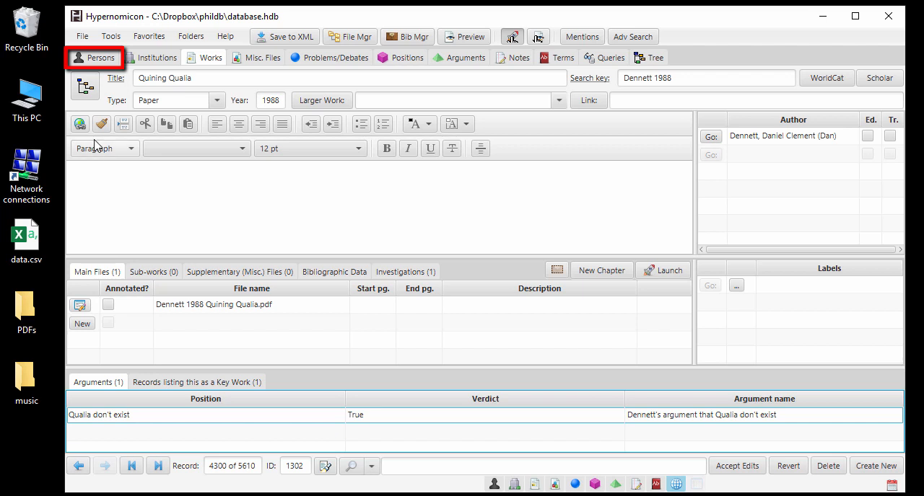
# - View the Quining Qualia author's person record, accept its edits and start File > New database
pyautogui.click(93, 57)
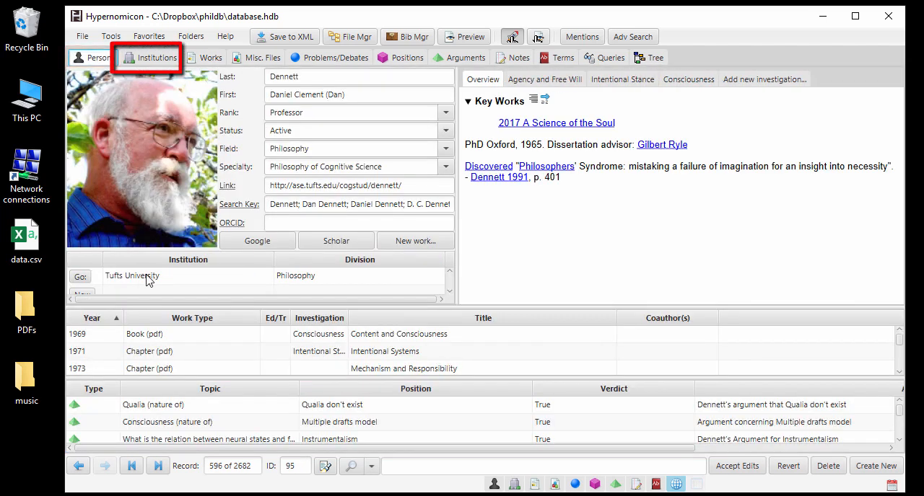
pyautogui.click(147, 57)
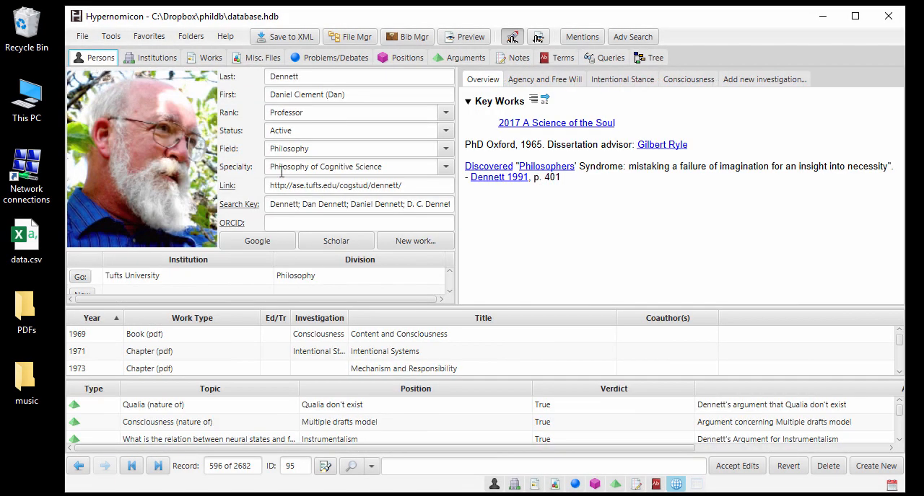
pyautogui.moveTo(519, 239)
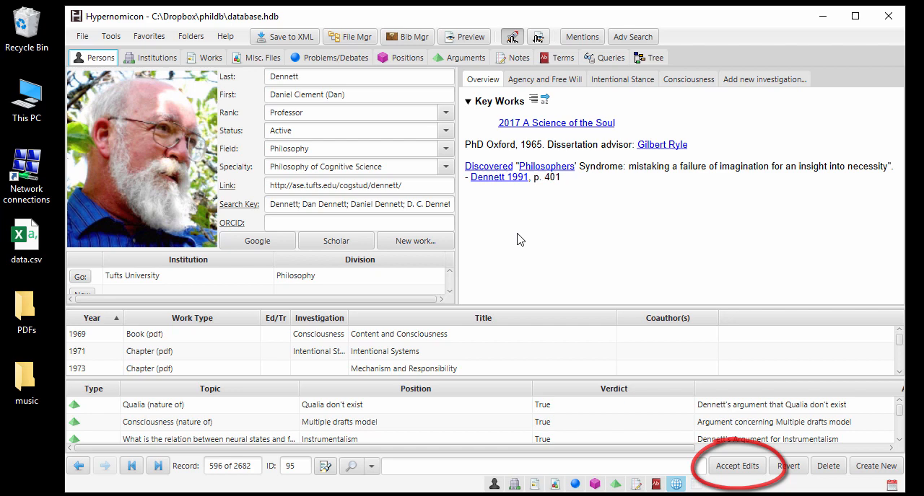
pyautogui.click(736, 464)
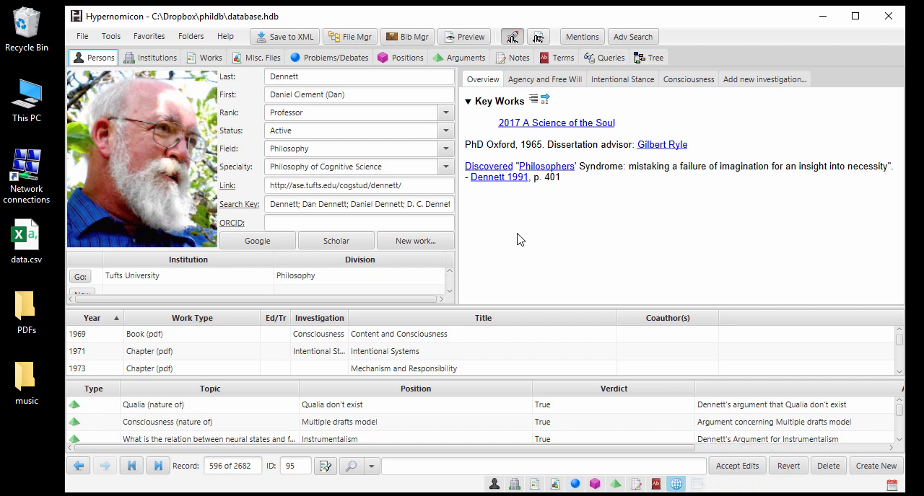
pyautogui.click(82, 37)
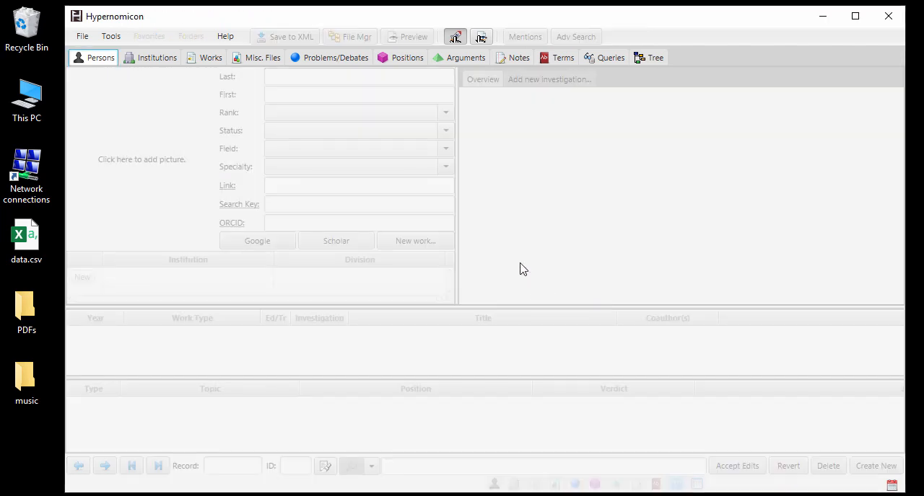
pyautogui.moveTo(512, 272)
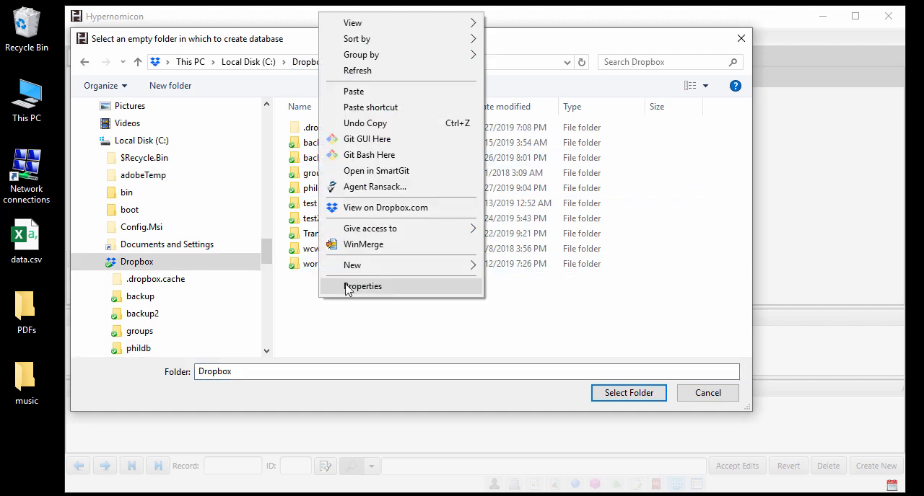
# - Create a tutorialDB folder inside Dropbox and select it as the new database location
pyautogui.click(353, 264)
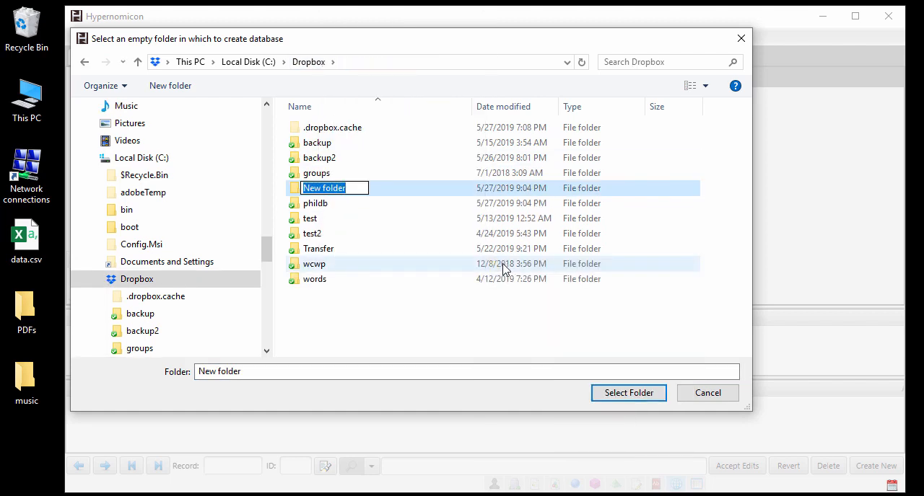
pyautogui.write('tutorialDB')
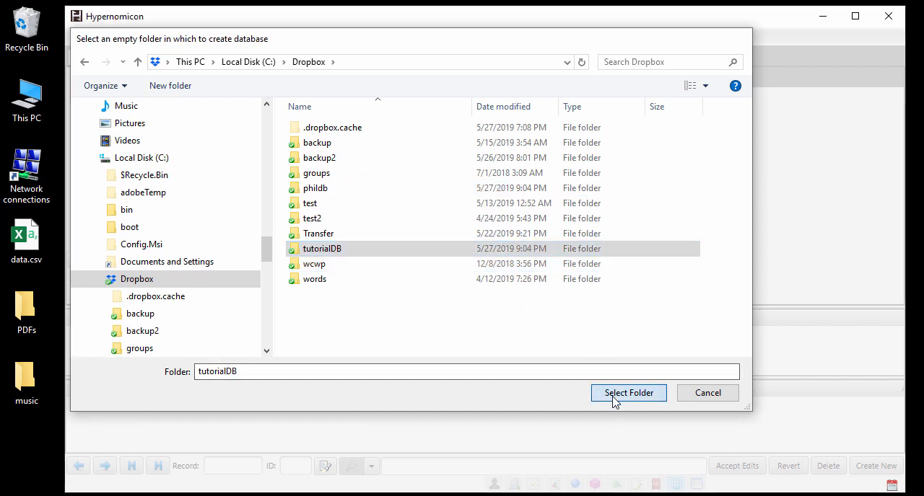
pyautogui.click(627, 393)
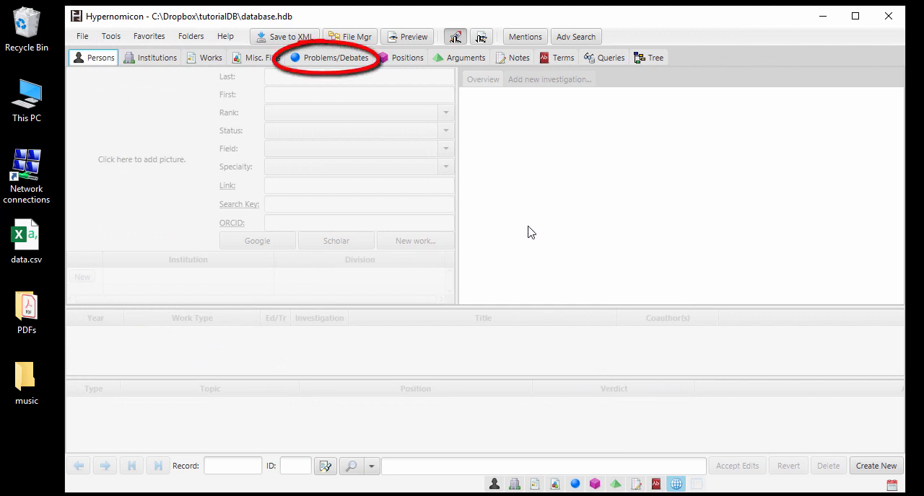
# - In Problems/Debates, add a new sub-debate record under All debates
pyautogui.click(332, 57)
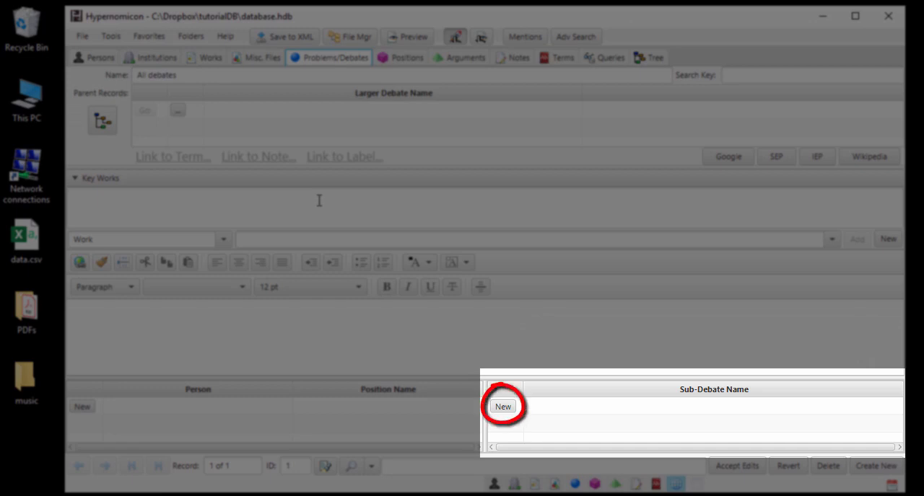
pyautogui.moveTo(485, 300)
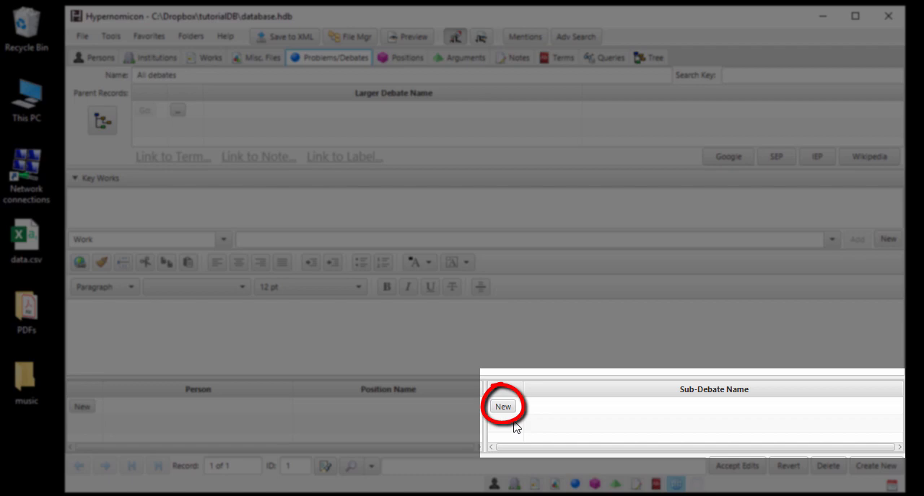
pyautogui.moveTo(511, 425)
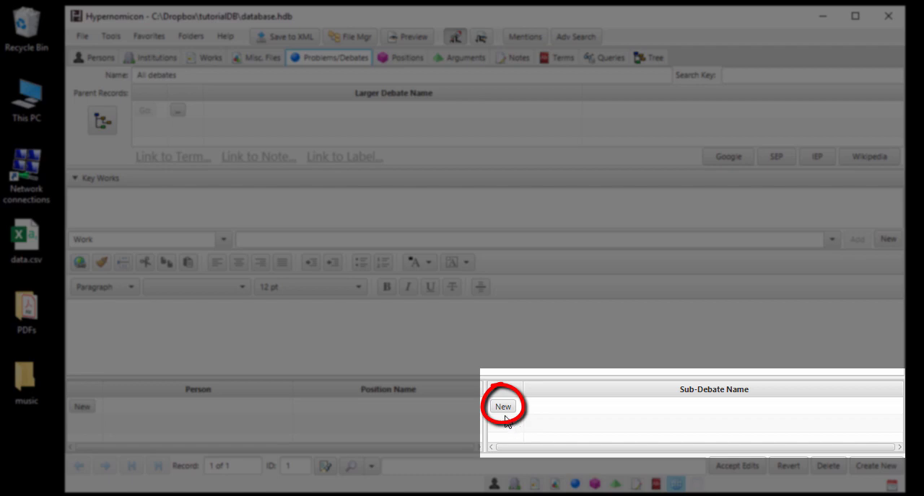
pyautogui.click(502, 406)
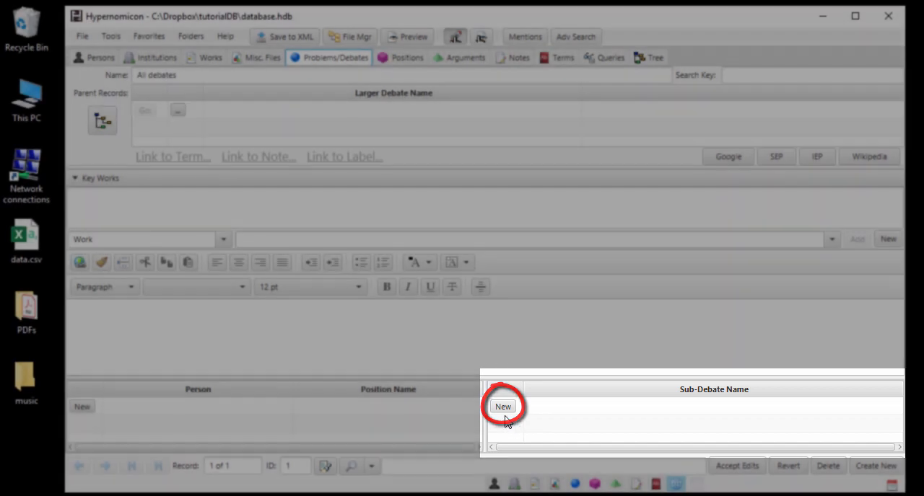
pyautogui.click(503, 407)
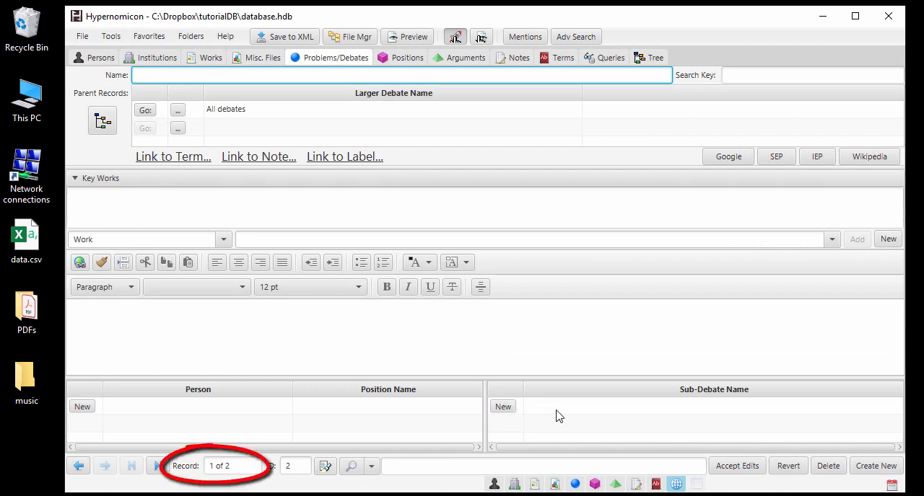
pyautogui.moveTo(458, 346)
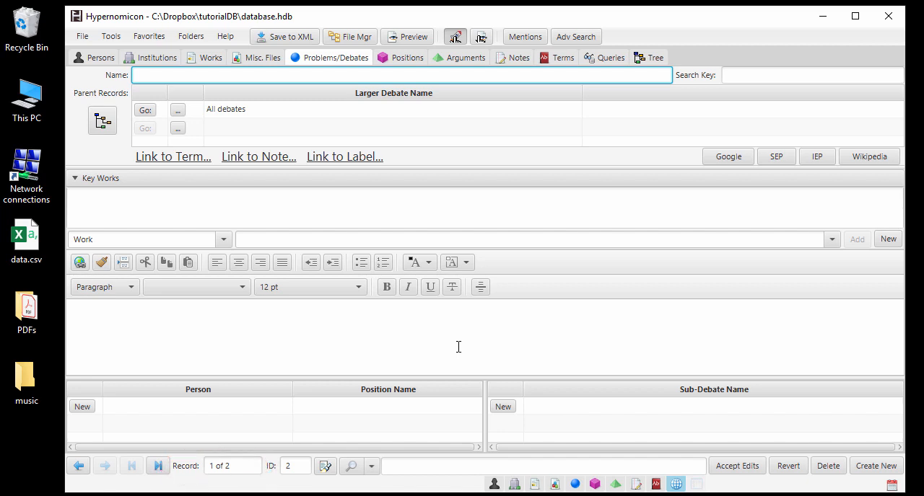
# - Name the debate 'What is the Solution to the Free Will Paradox?' and describe the determinism–free will tension
pyautogui.click(292, 465)
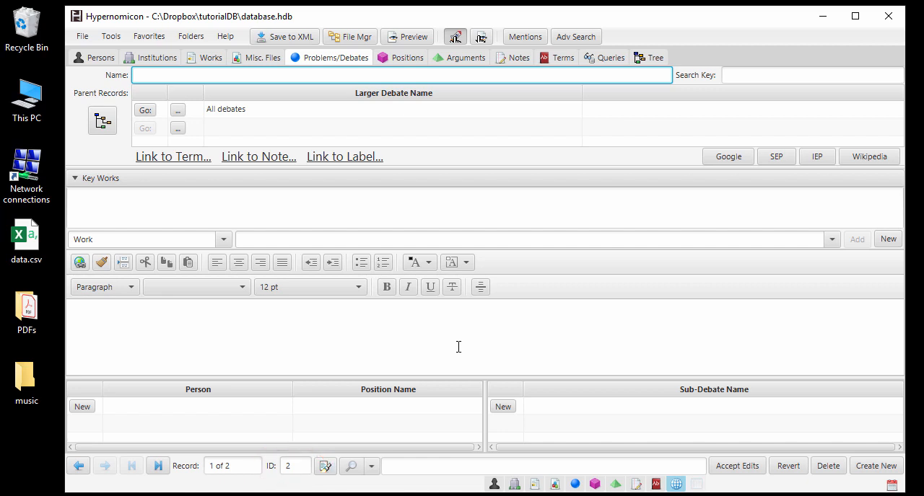
pyautogui.write('What is the Solution to the Free')
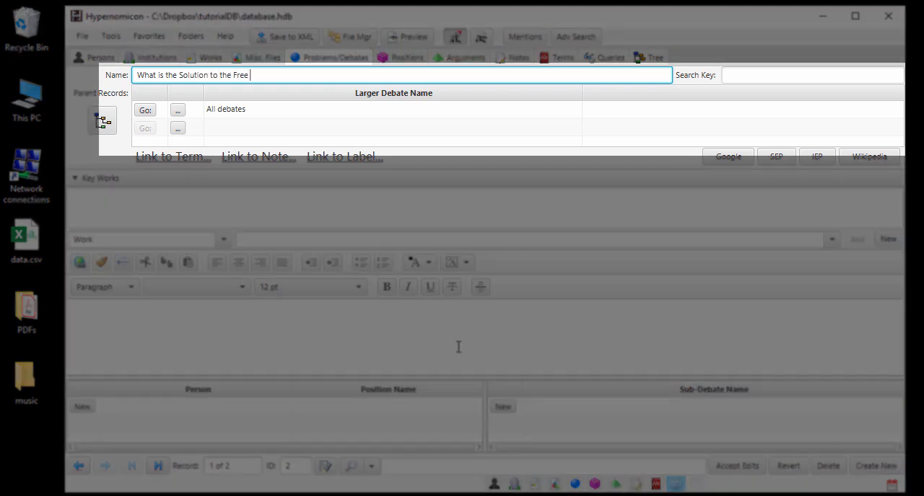
pyautogui.write('Will Paradox')
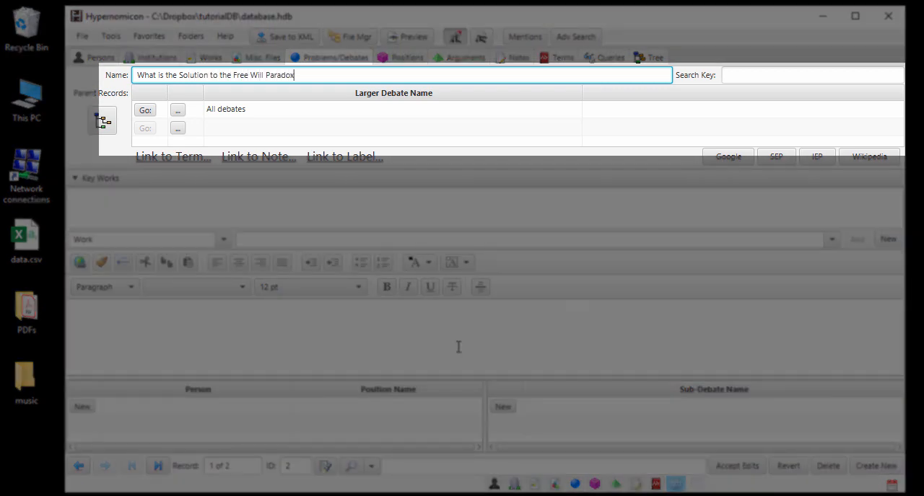
pyautogui.write('?')
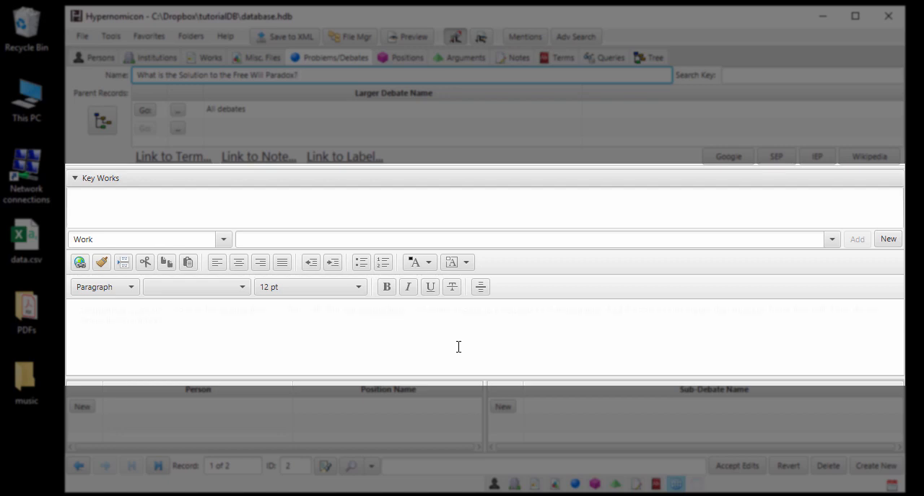
pyautogui.write('Determinism does not seem to be compatible with free will. But our naturalistic worldview seems to presuppose determinism. And it seems undeniable that humans have free will. How do we resolve this paradox?')
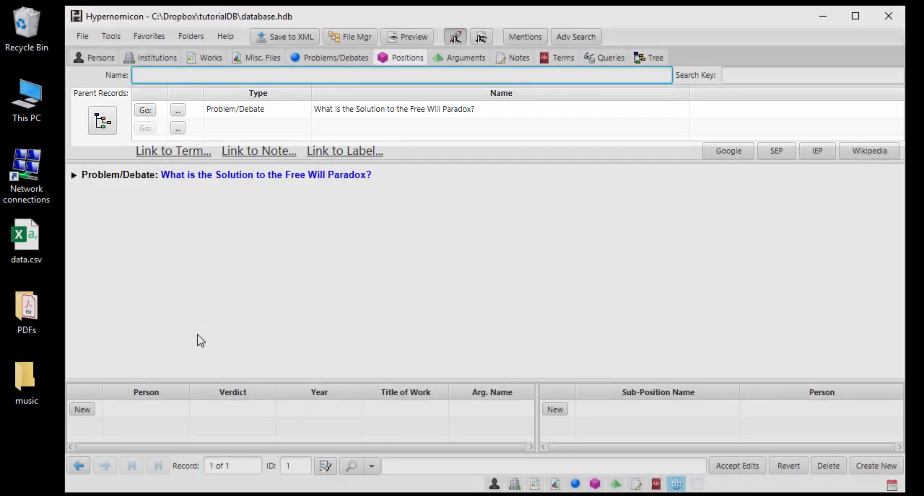
# - Name the new position Libertarianism and move to its description area
pyautogui.write('Libertar')
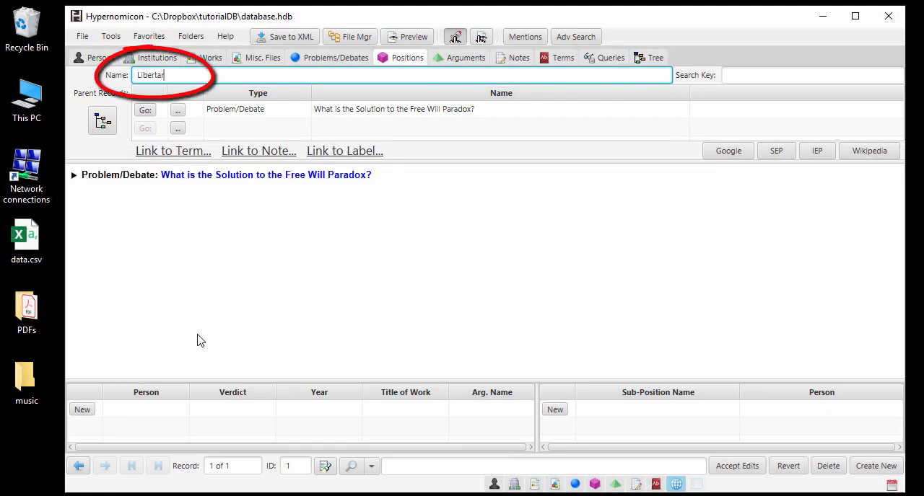
pyautogui.write('ianism')
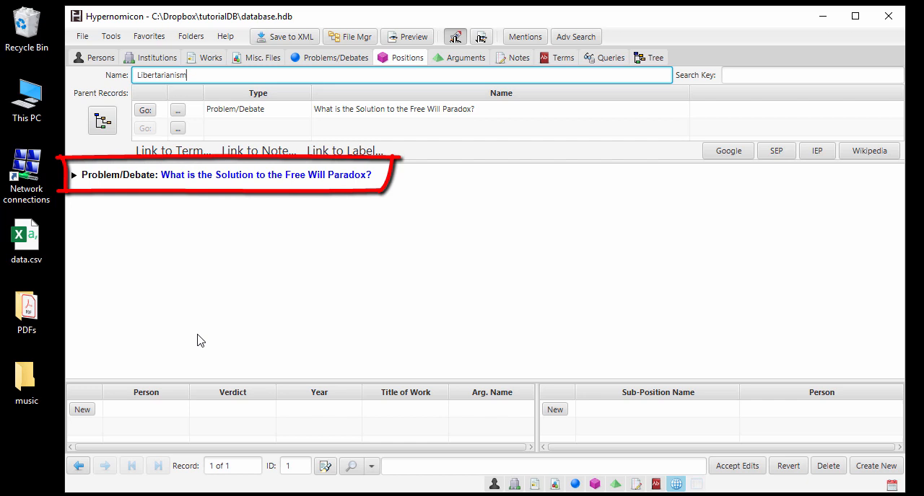
pyautogui.moveTo(202, 339)
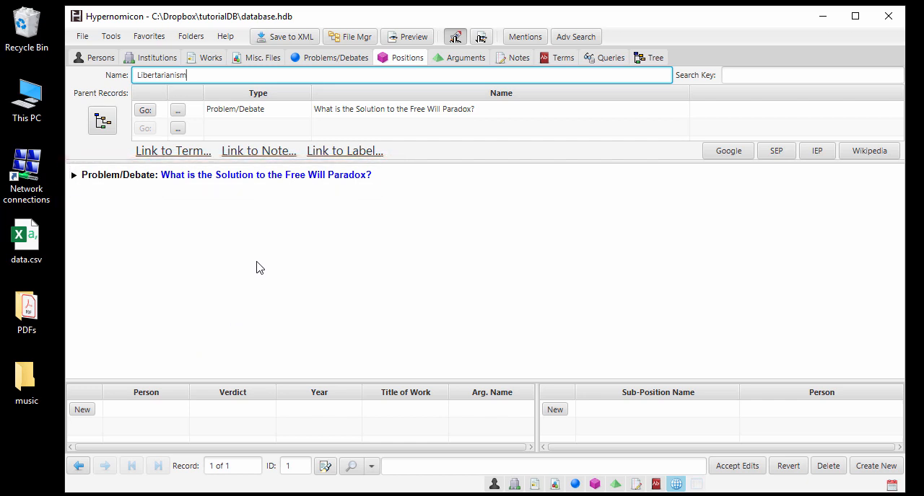
pyautogui.click(73, 174)
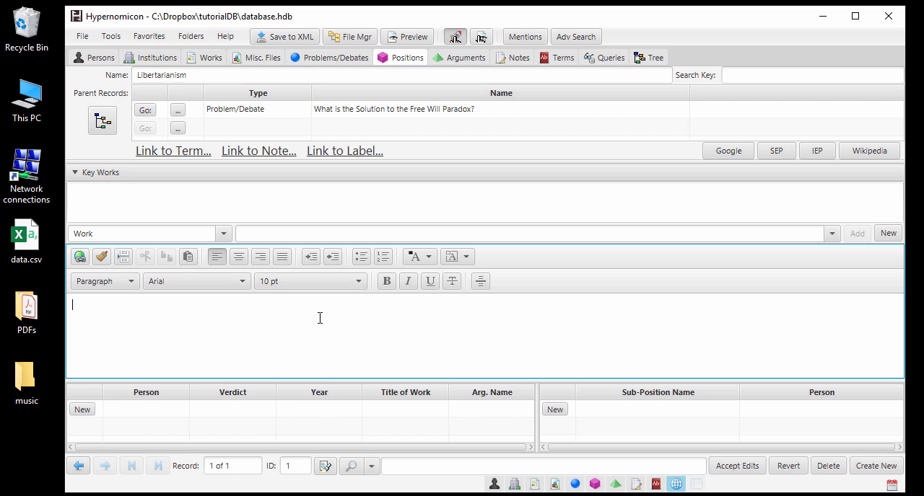
# - Describe Libertarianism as accepting free will's incompatibility with determinism but rejecting determinism
pyautogui.write('Libertarianism accepts that free will is incompatible with determinism, but holds that determinism is false, resolving the Free Will Paradox paradox in a way that preserves free will.')
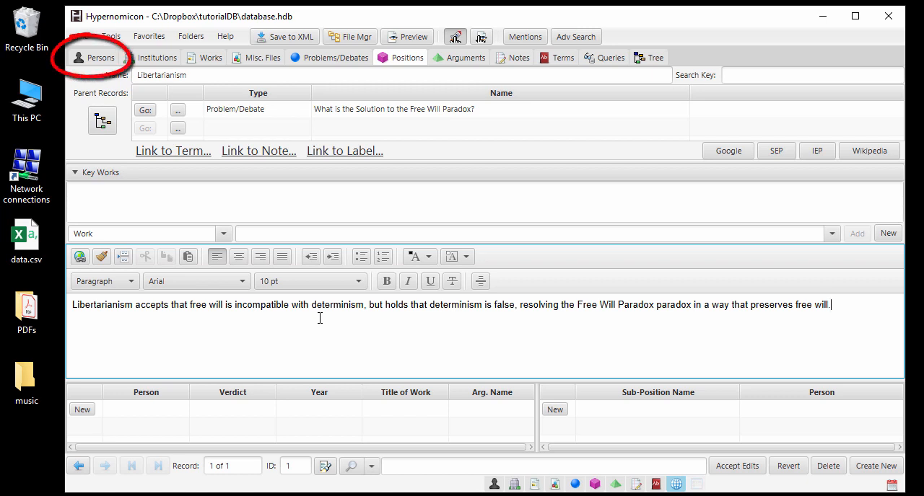
pyautogui.click(100, 58)
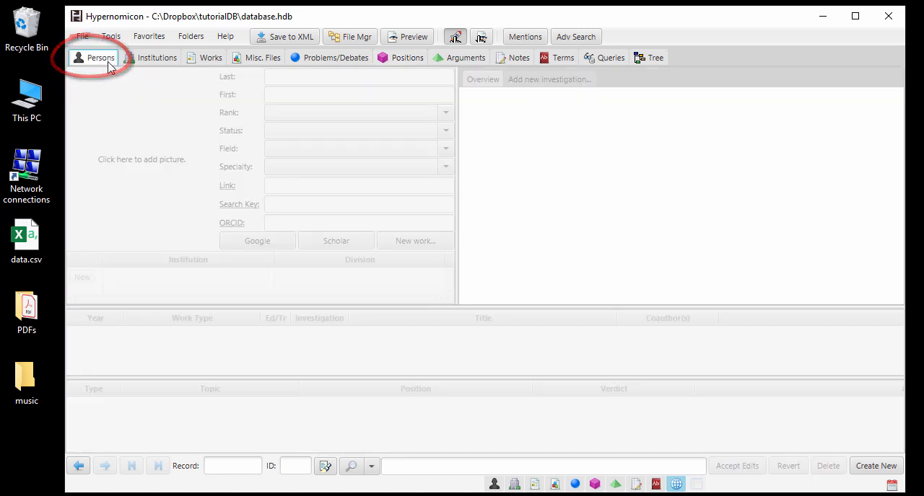
pyautogui.click(874, 465)
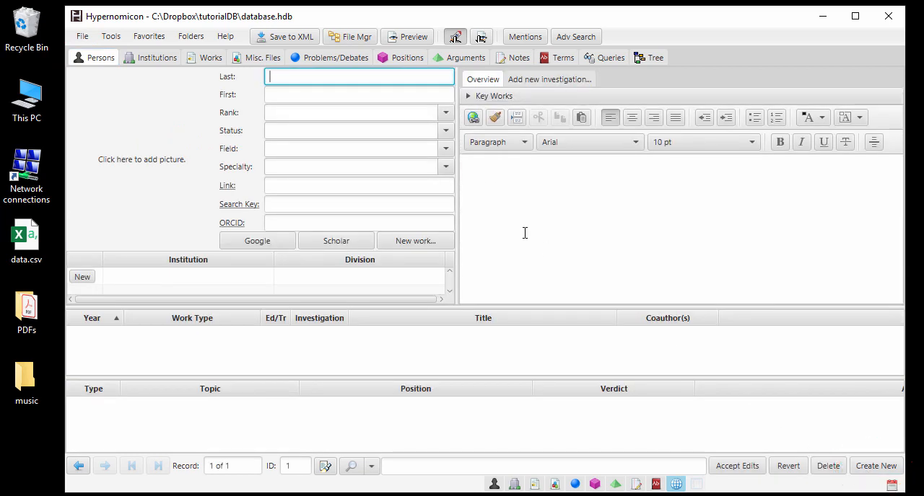
pyautogui.write('Campbell')
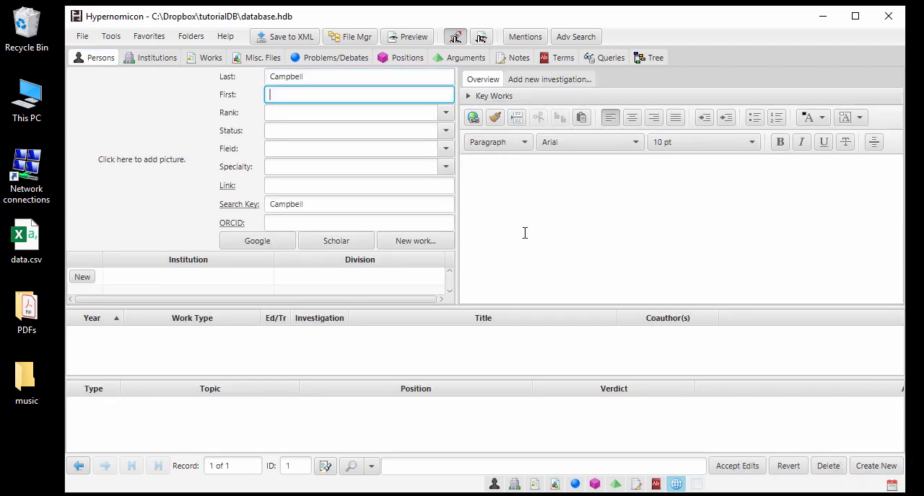
pyautogui.write('Charles Arthur')
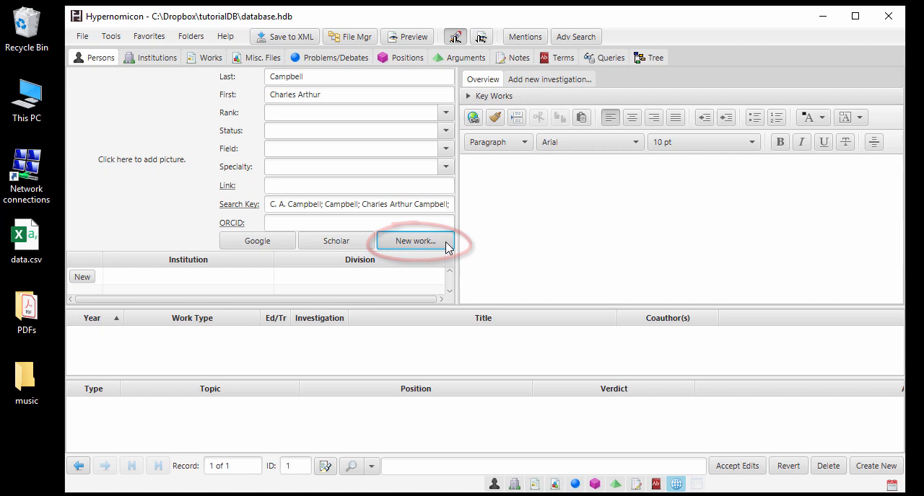
pyautogui.click(413, 240)
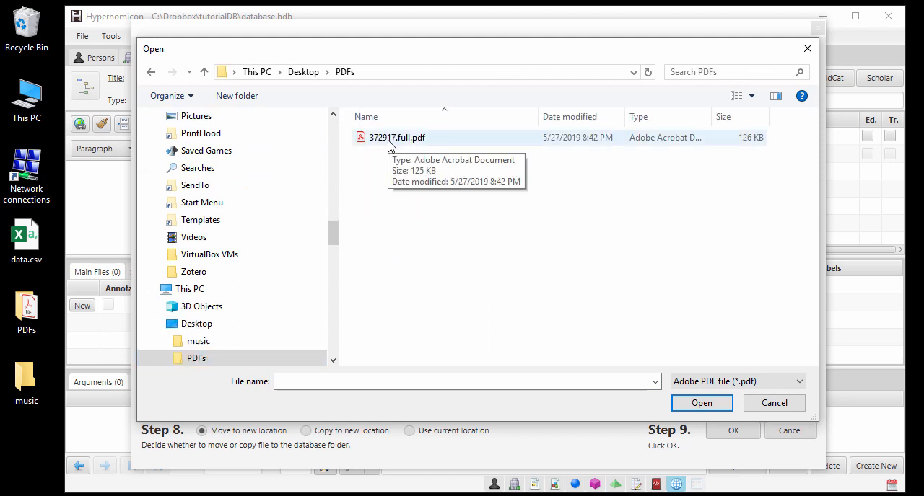
pyautogui.doubleClick(396, 137)
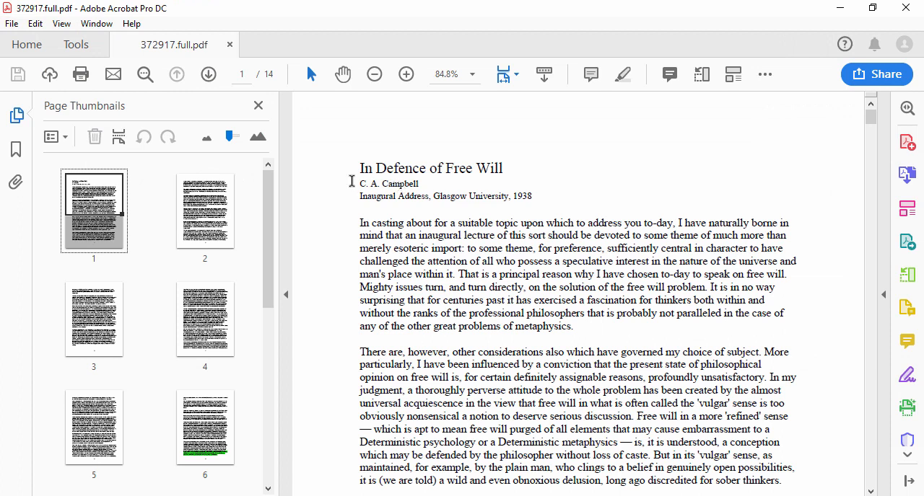
# - Select the paper's title text in the Acrobat PDF
pyautogui.moveTo(360, 167); pyautogui.dragTo(503, 167)
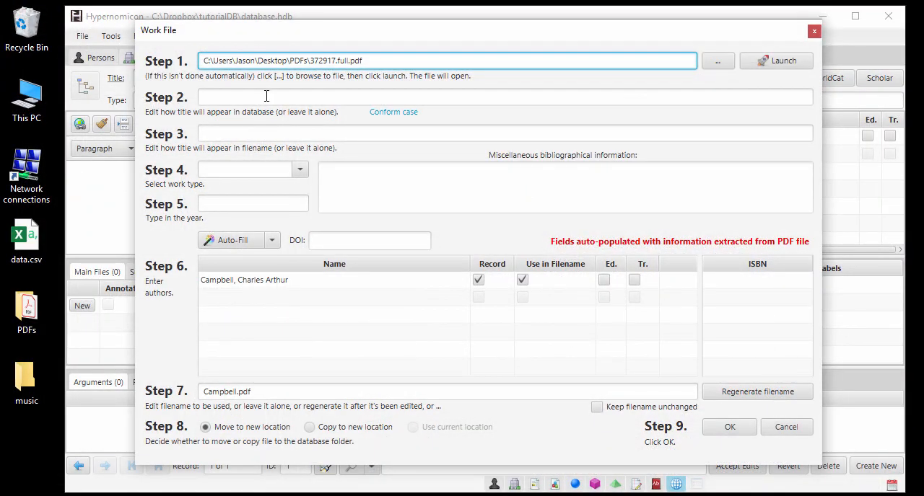
# - Save the work as the 1938 paper 'In Defence of Free Will' and return to the Libertarianism position
pyautogui.write('In Defence of Free Will')
pyautogui.click(254, 169)
pyautogui.write('Paper')
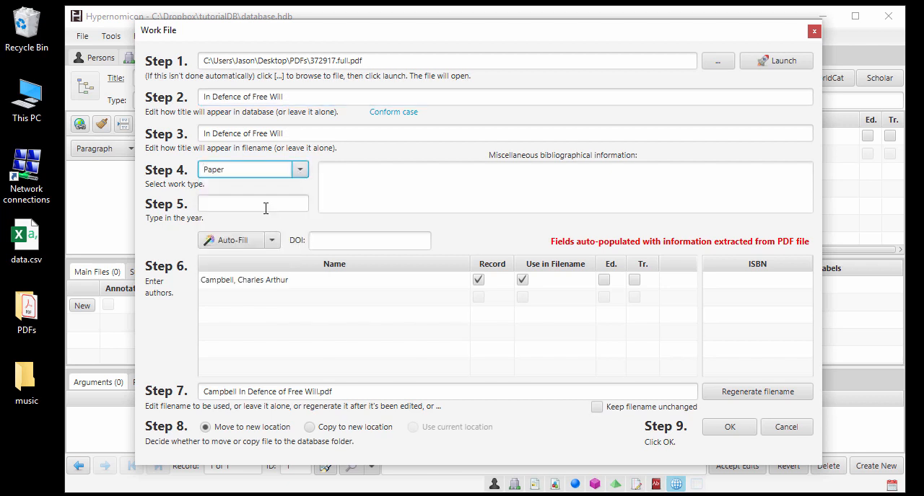
pyautogui.write('1938')
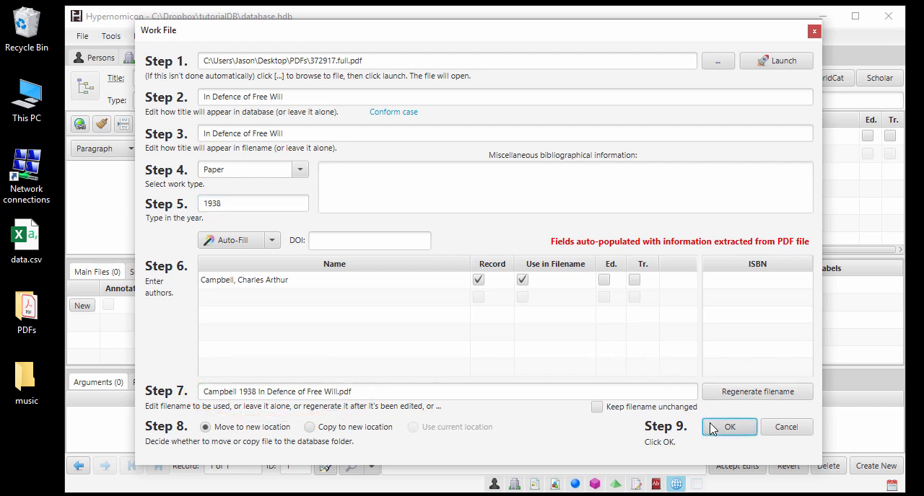
pyautogui.click(727, 427)
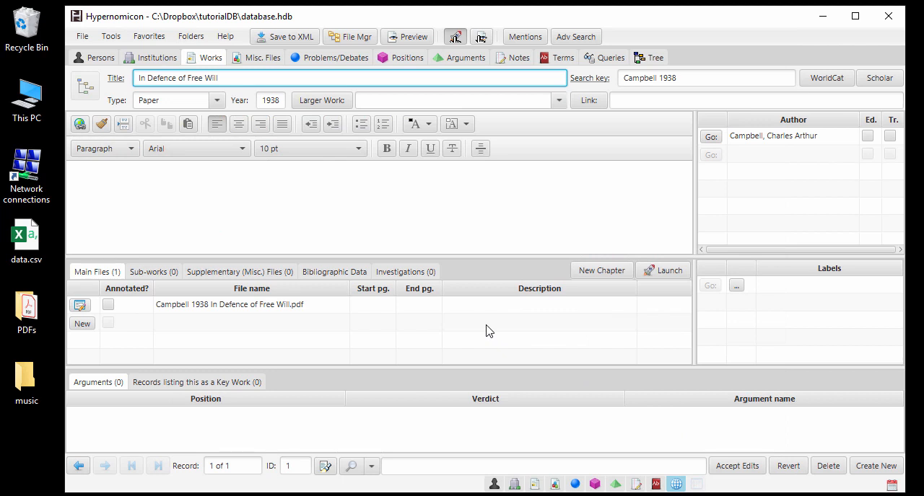
pyautogui.moveTo(488, 326)
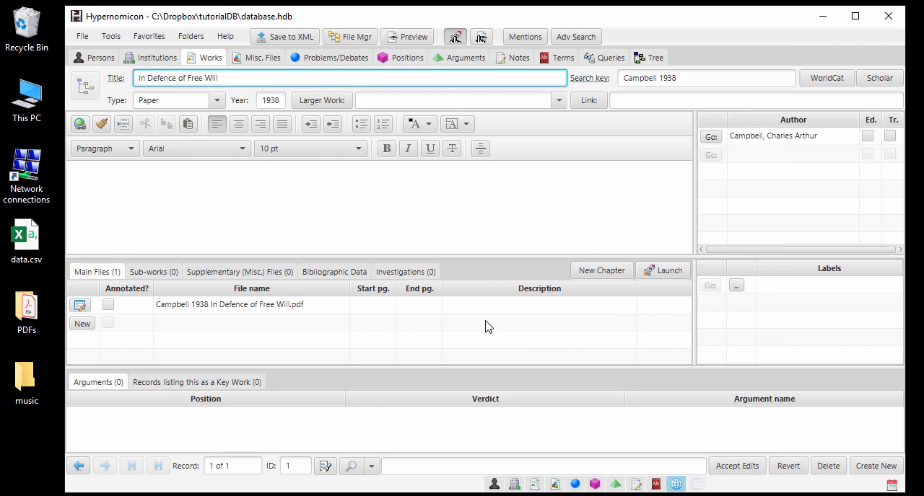
pyautogui.click(407, 58)
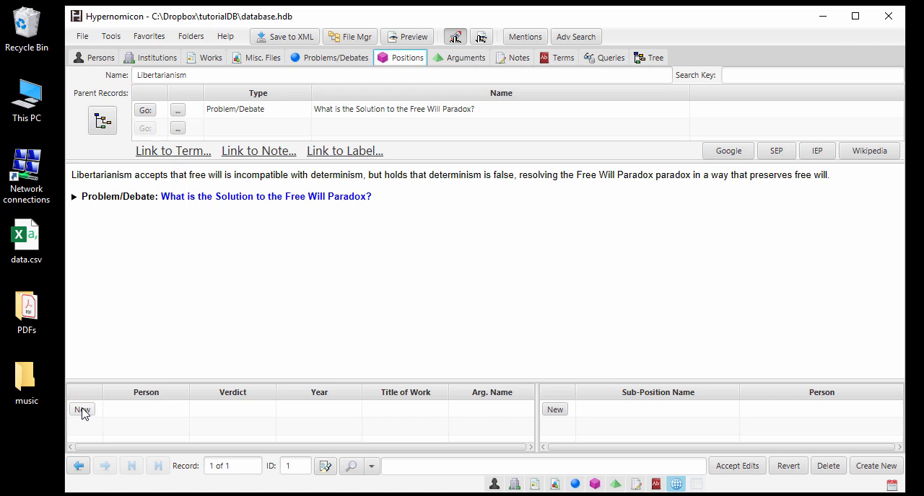
# - Add Campbell's argument for Libertarianism, attached to his existing 1938 work
pyautogui.click(82, 410)
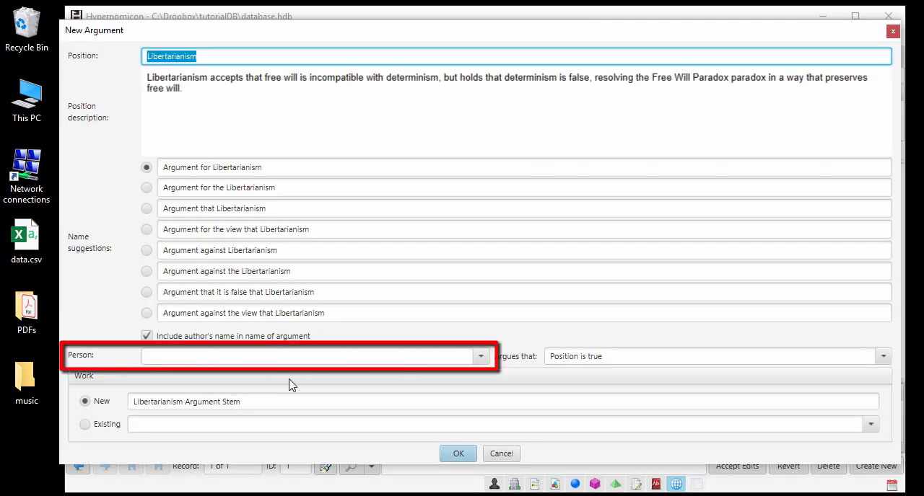
pyautogui.click(479, 356)
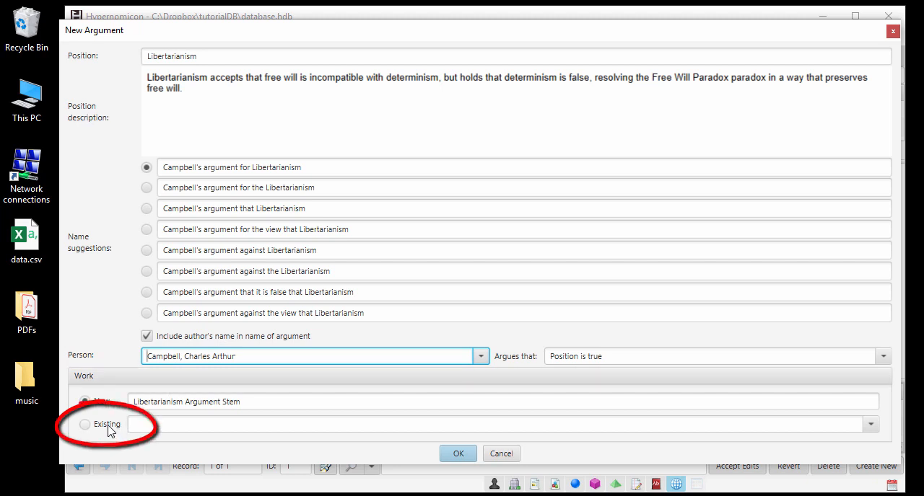
pyautogui.click(85, 424)
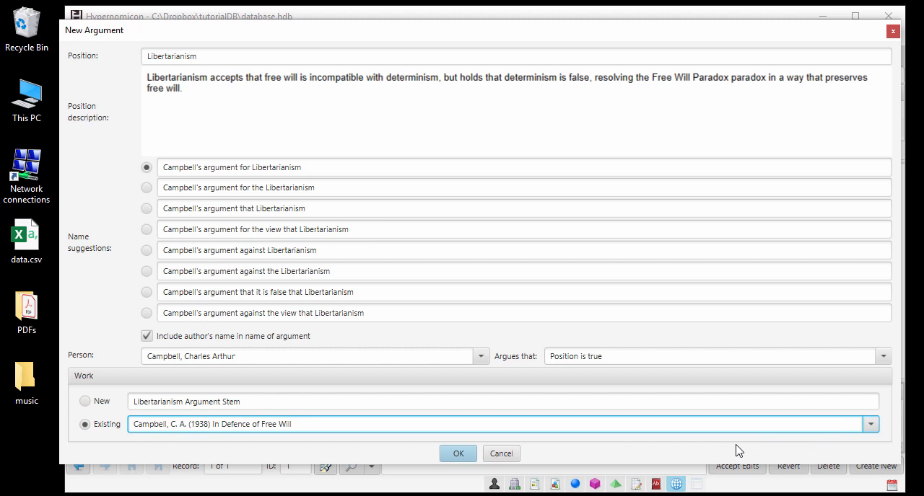
pyautogui.moveTo(505, 447)
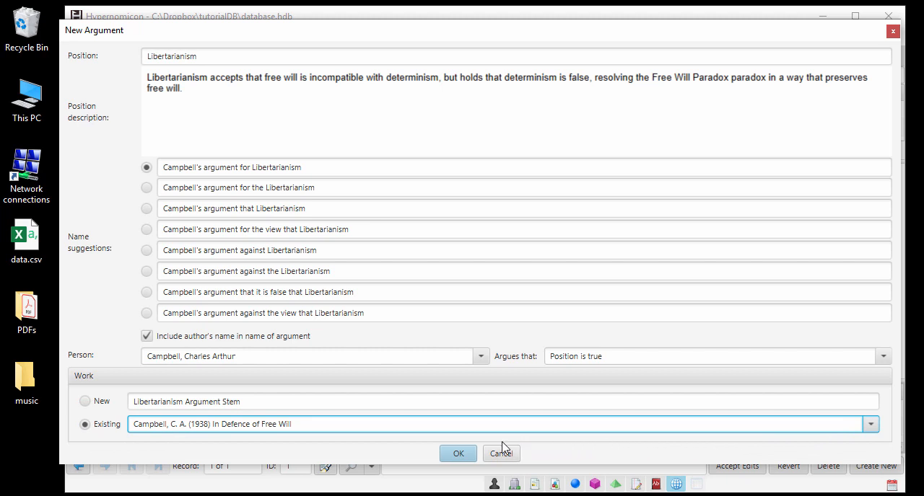
pyautogui.click(457, 453)
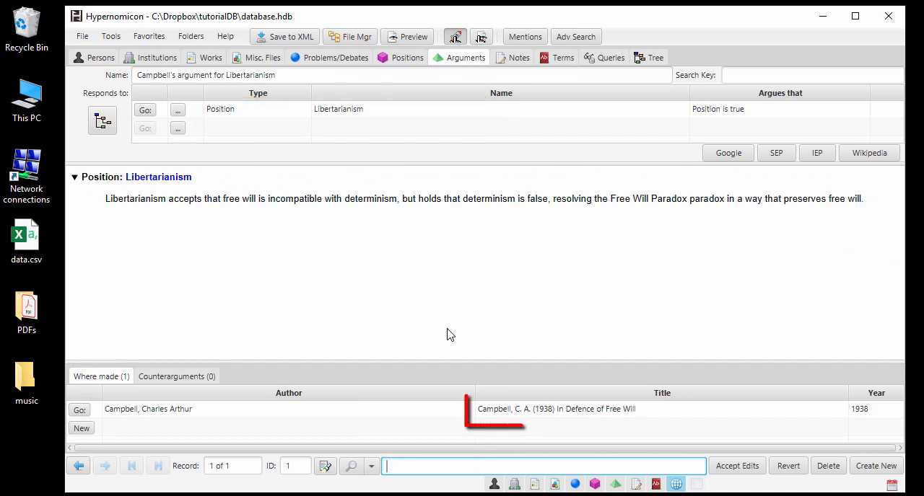
# - Enter Campbell's argument as five numbered premises concluding that Libertarianism is true
pyautogui.click(556, 410)
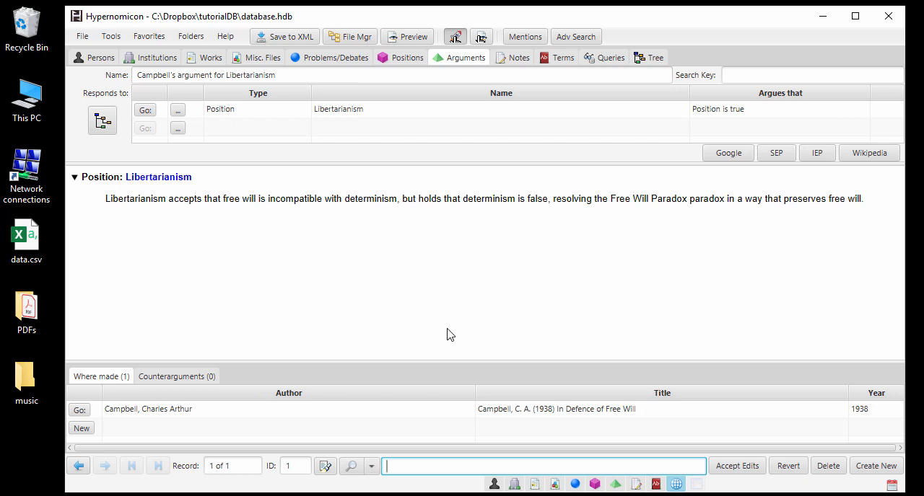
pyautogui.moveTo(450, 303)
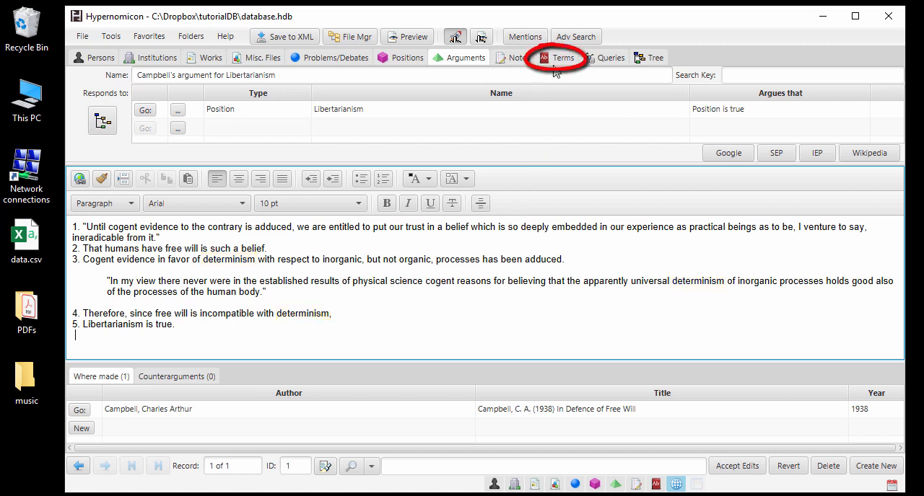
# - Create a new term record in the General glossary and name it Determinism
pyautogui.click(563, 58)
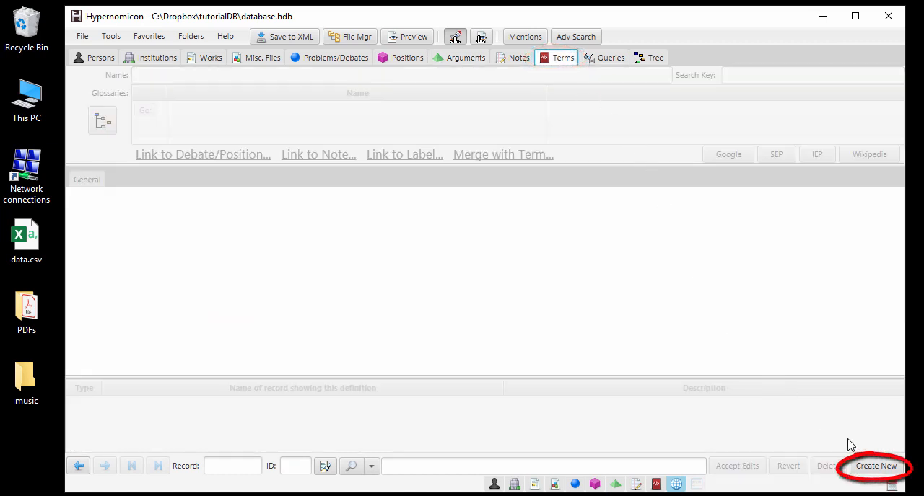
pyautogui.click(874, 466)
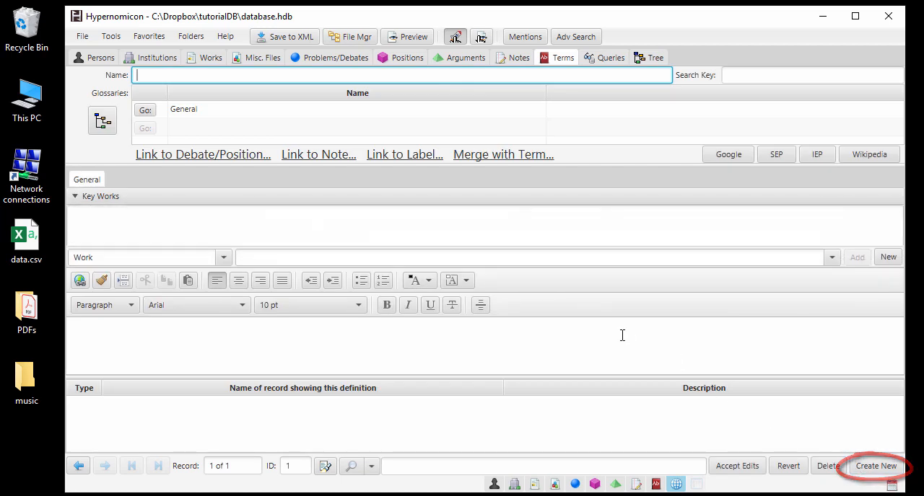
pyautogui.write('Def')
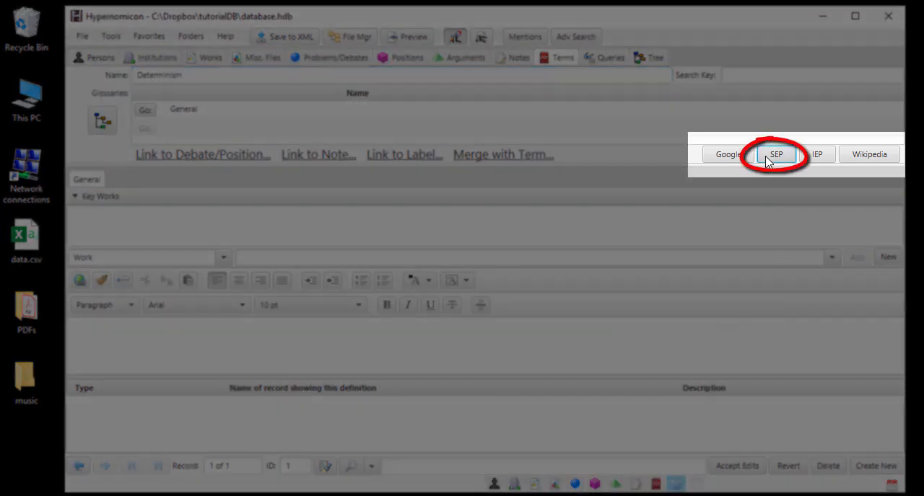
# - Look up Determinism in SEP, open the Causal Determinism entry and select its definition of determinism
pyautogui.click(775, 155)
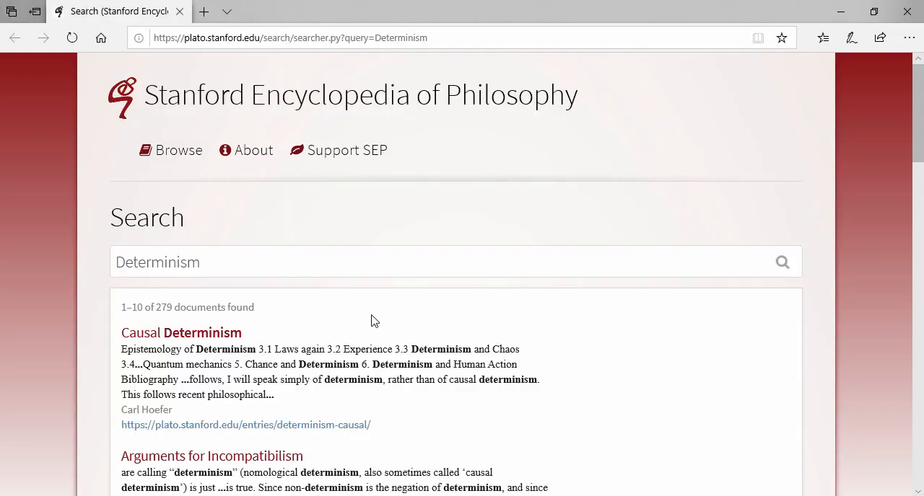
pyautogui.moveTo(217, 332)
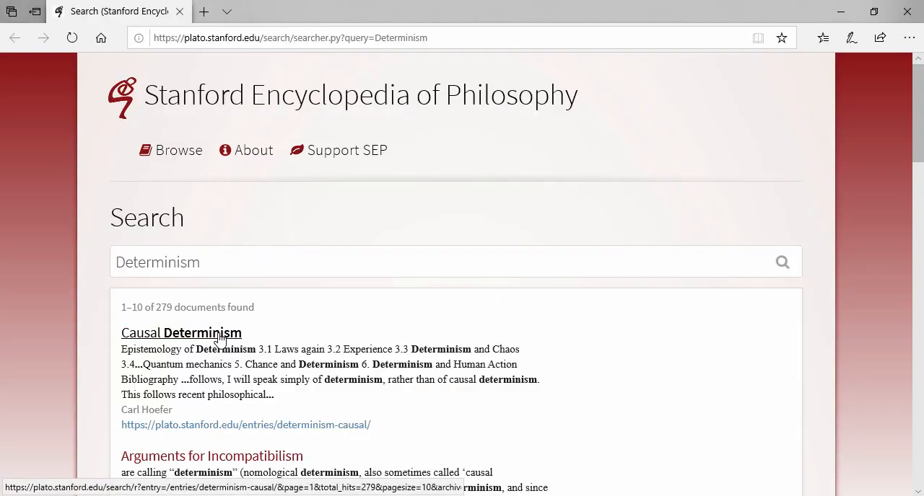
pyautogui.click(181, 332)
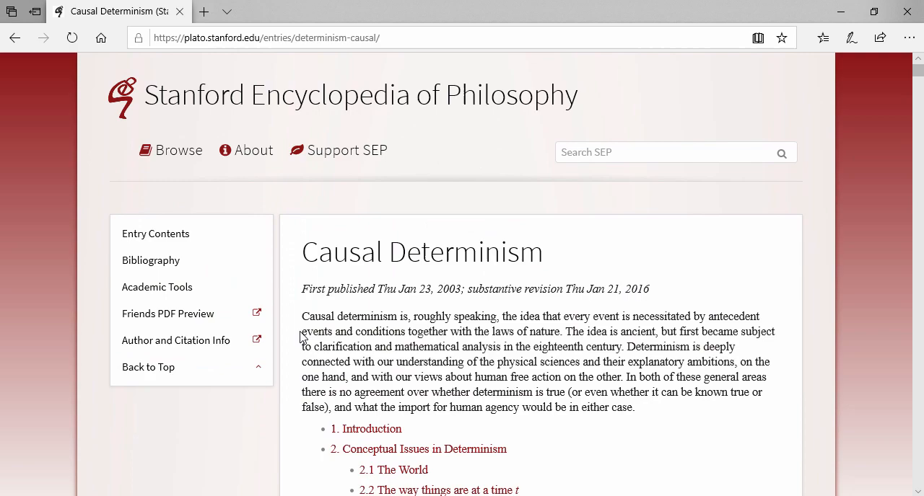
pyautogui.scroll(-3)
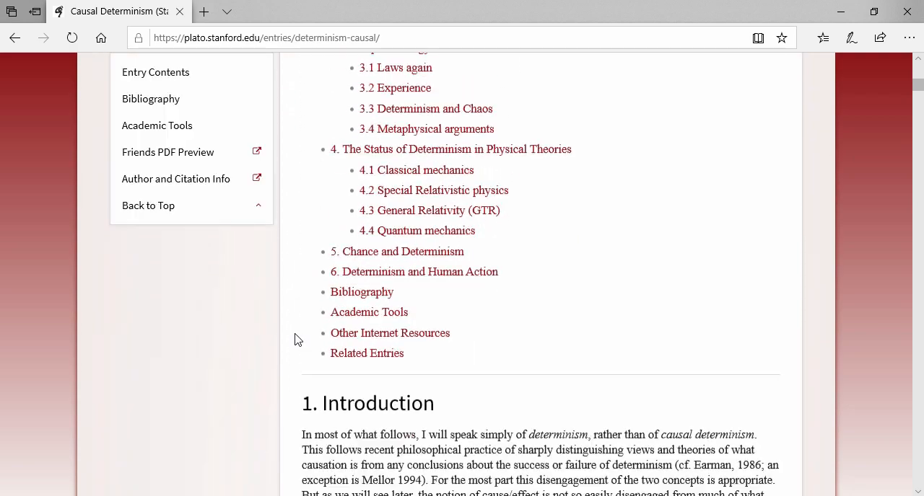
pyautogui.scroll(-3)
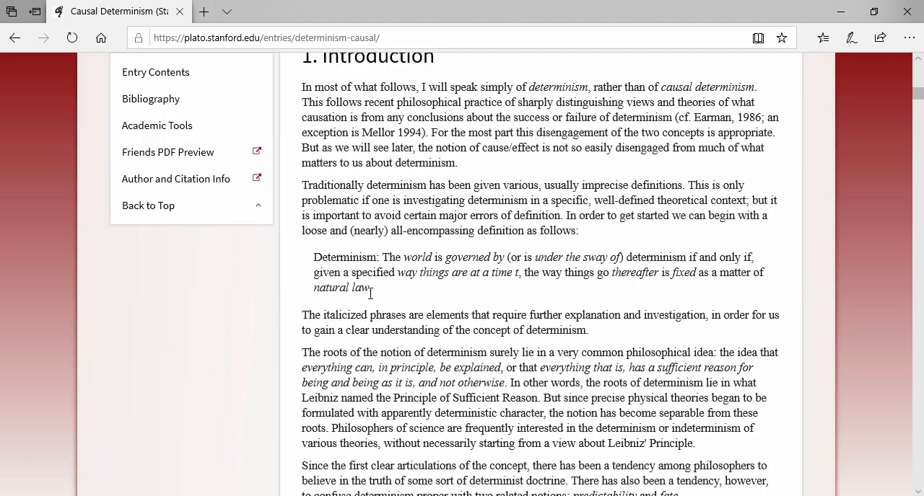
pyautogui.moveTo(313, 257); pyautogui.dragTo(372, 287)
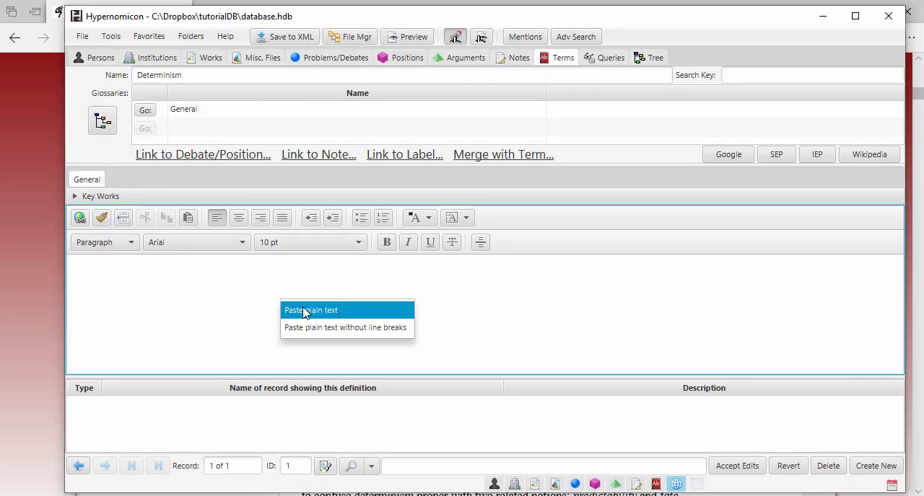
# - Paste the SEP definition as plain text and add a link titled 'SEP article on Causal Determinism' with its URL
pyautogui.click(312, 310)
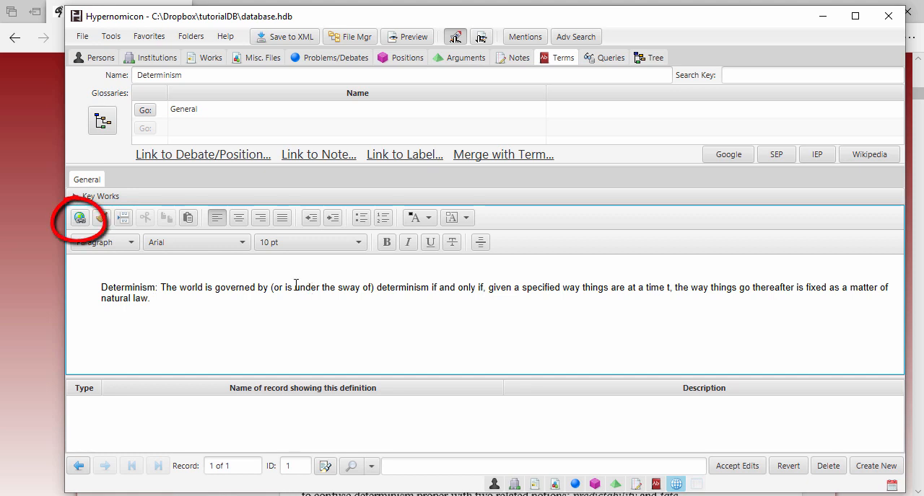
pyautogui.click(78, 217)
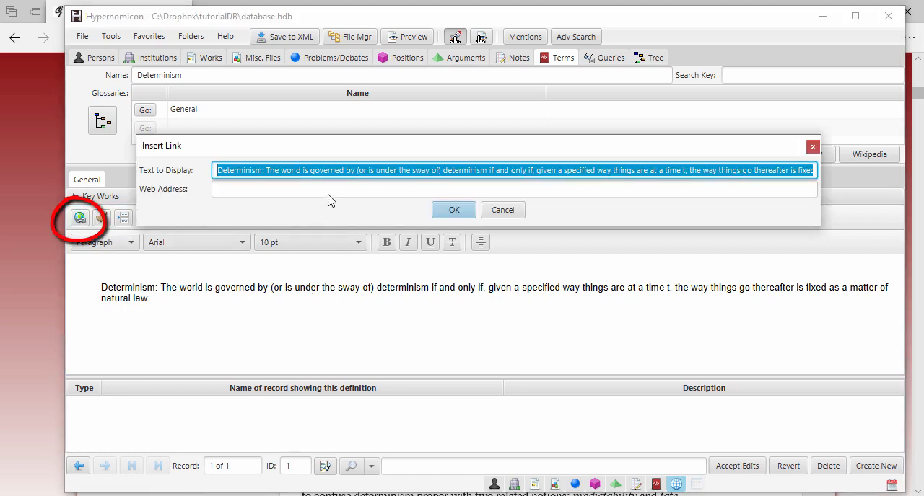
pyautogui.write('SEP article on Causal Determinism')
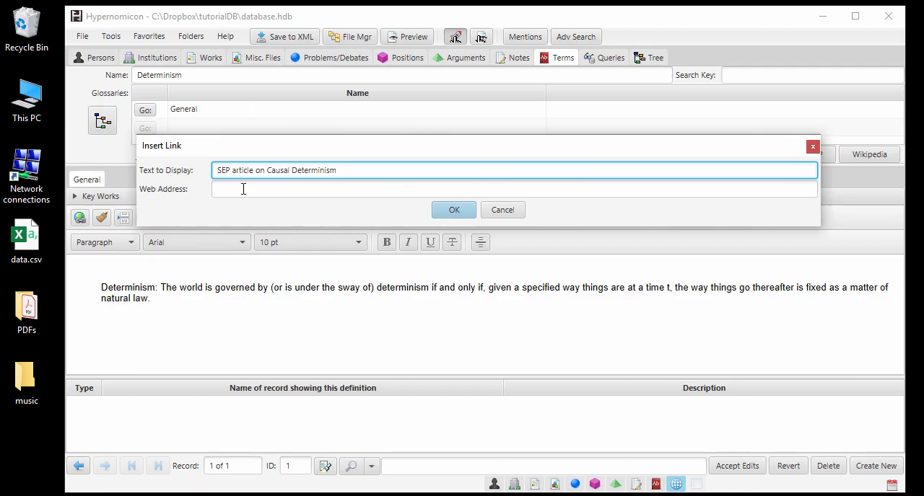
pyautogui.click(453, 209)
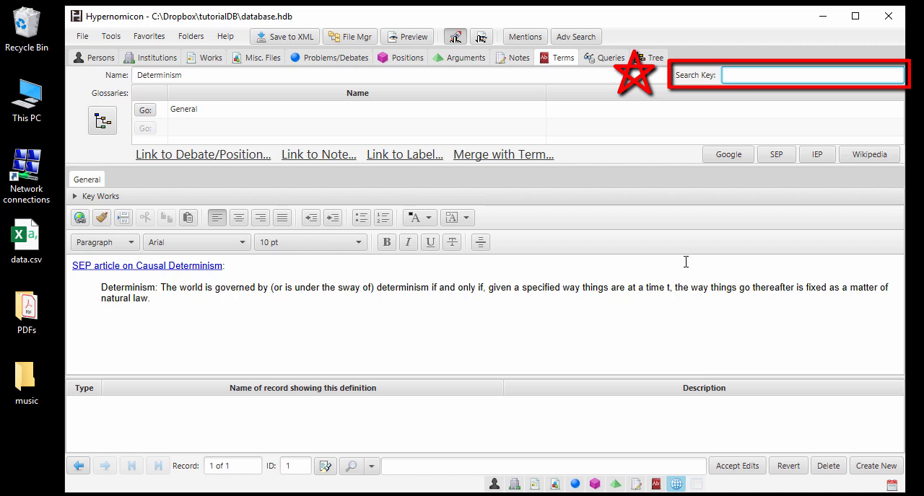
# - Enter search key 'determinis' for Determinism and view the Free Will Paradox debate's linked mentions
pyautogui.write('d')
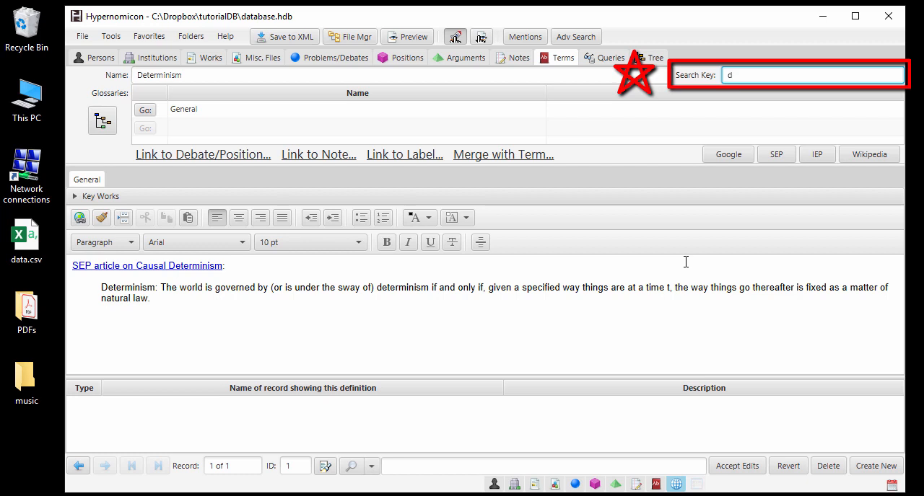
pyautogui.write('etermin')
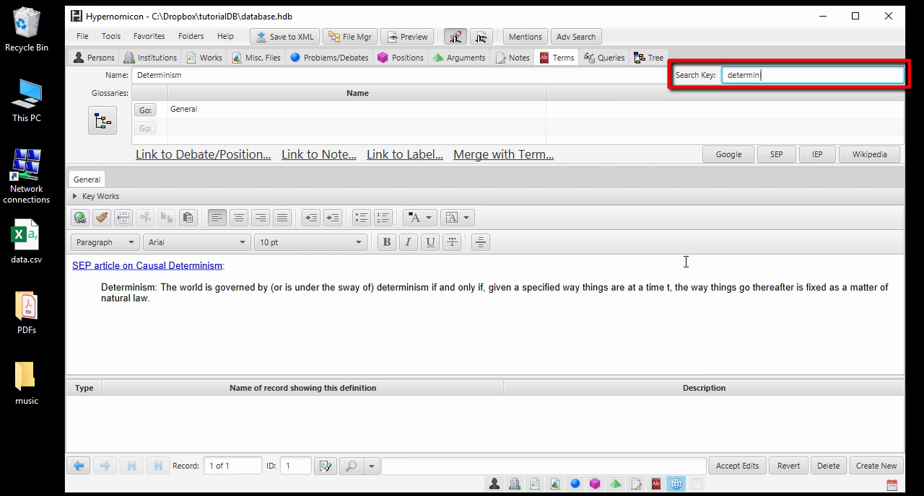
pyautogui.write('s')
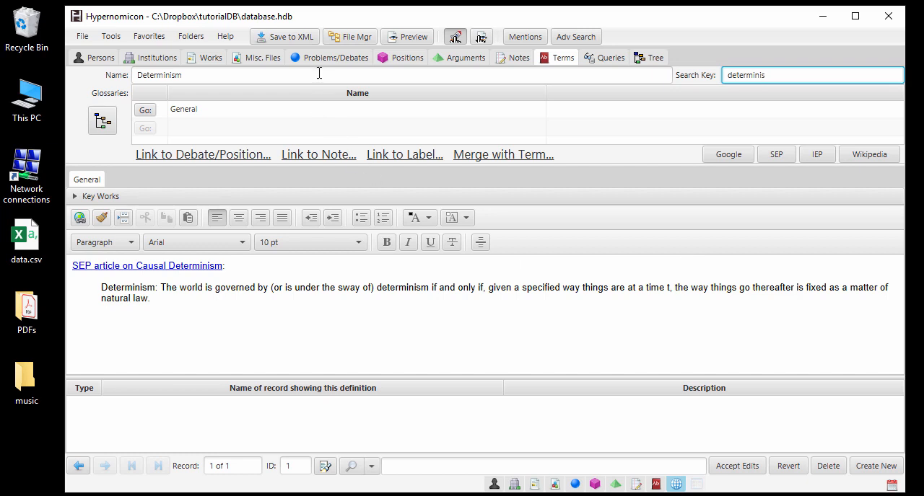
pyautogui.click(329, 58)
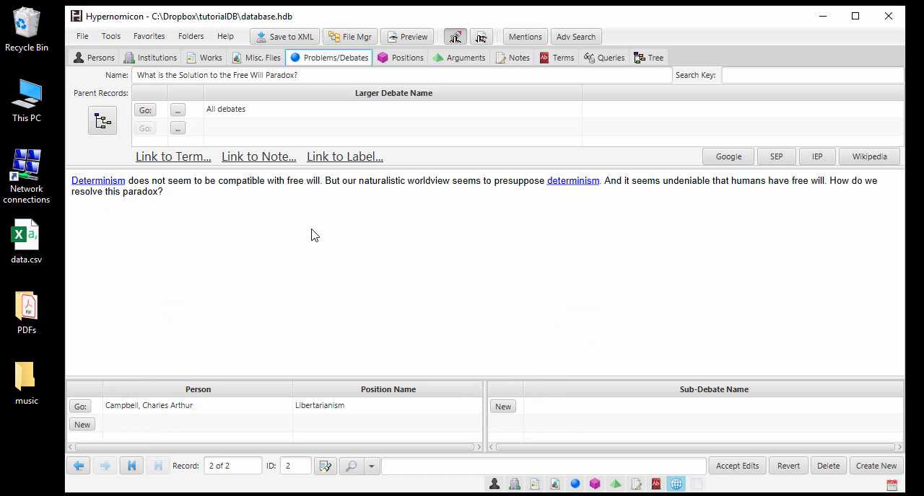
# - Review the Search Key fields on the Works tab and Campbell's person record
pyautogui.click(205, 57)
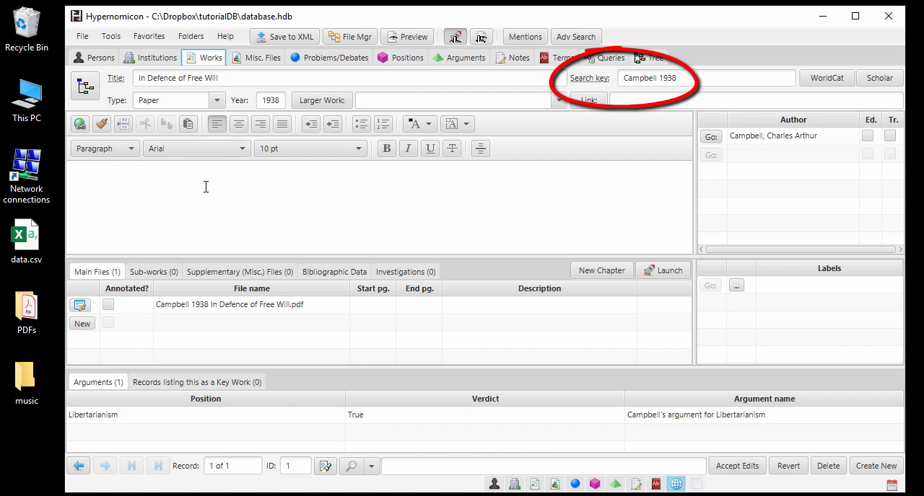
pyautogui.click(93, 58)
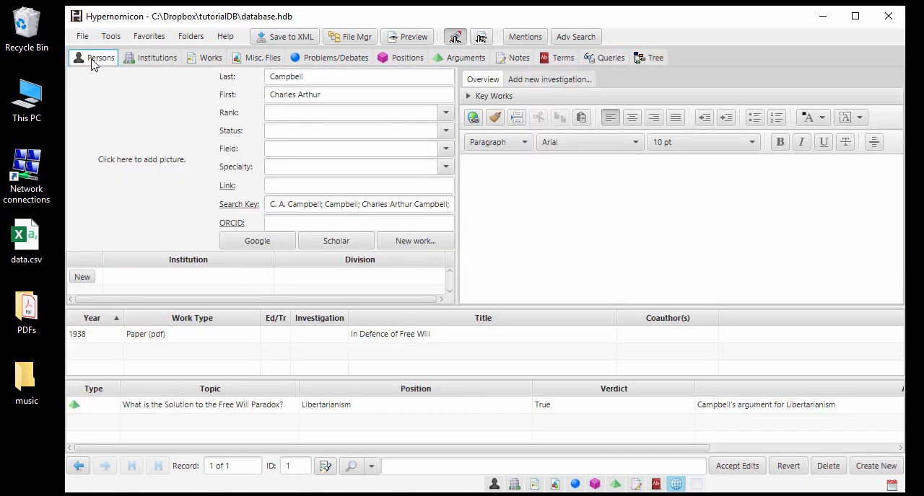
pyautogui.click(358, 203)
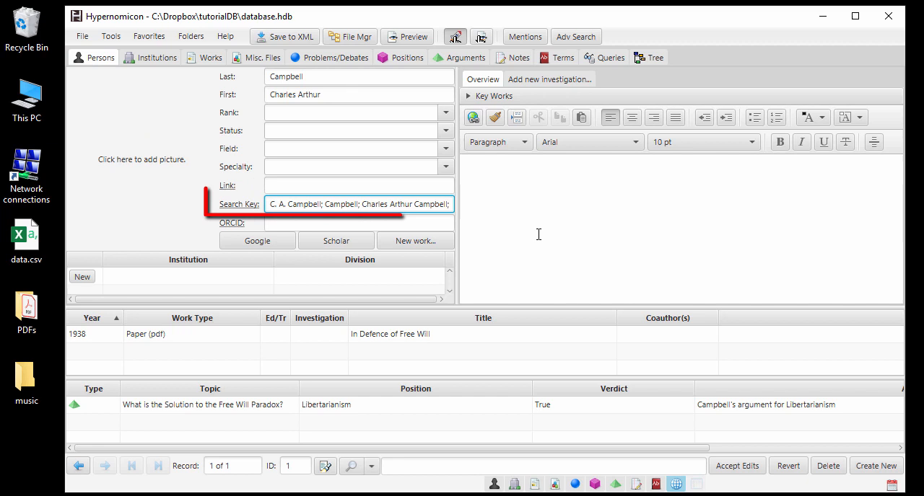
pyautogui.click(358, 204)
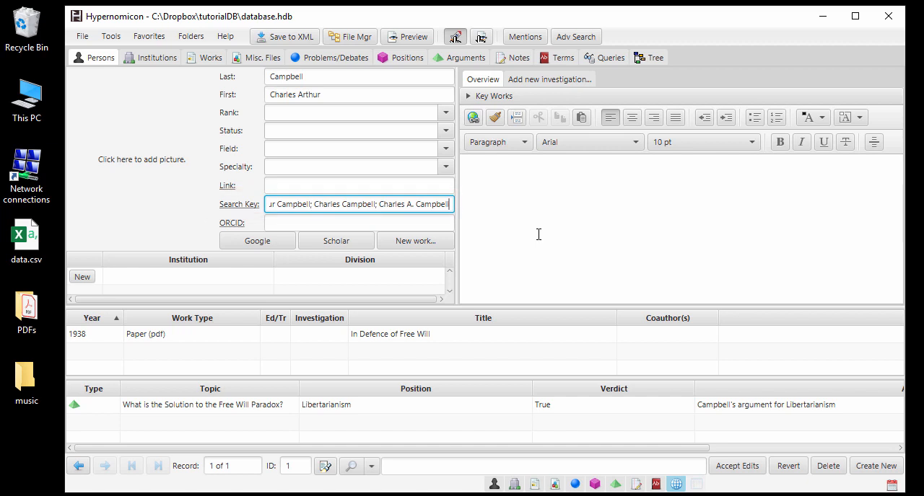
# - Give the Libertarianism position the search key 'libertarian'
pyautogui.click(407, 58)
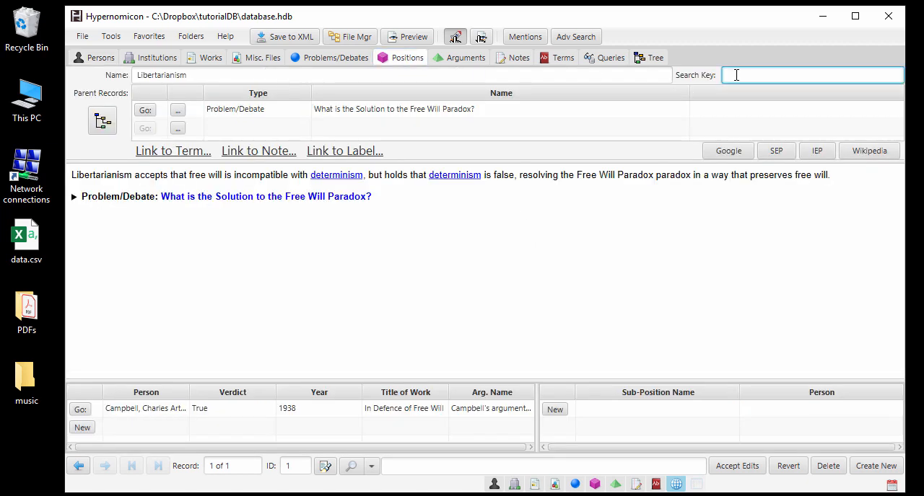
pyautogui.write('libertarian')
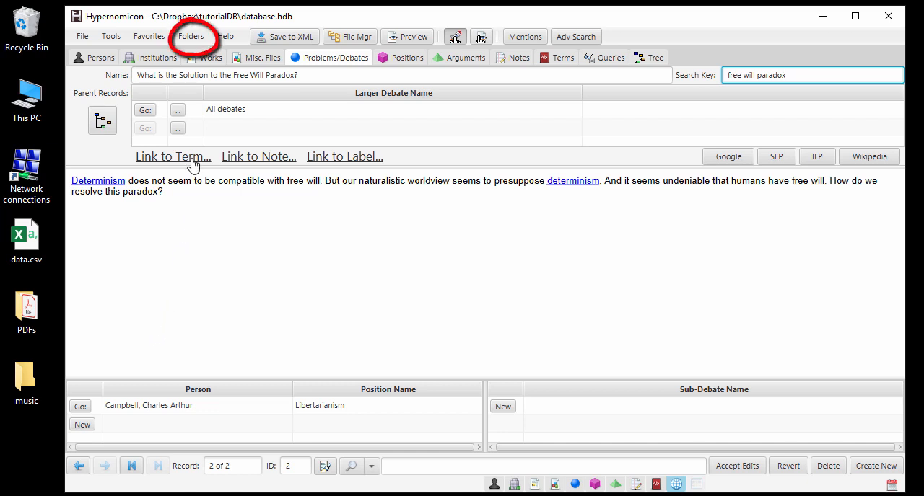
# - Create a Projects folder inside tutorialDB's Topical folder
pyautogui.click(191, 36)
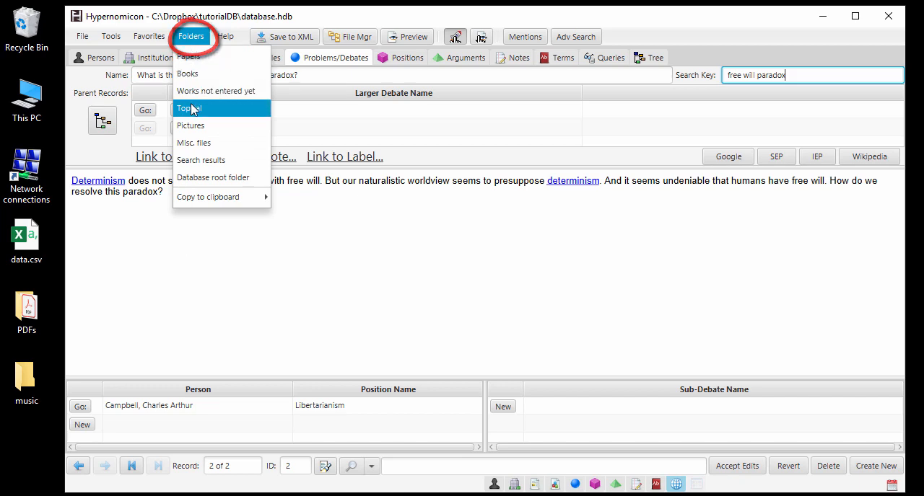
pyautogui.click(189, 108)
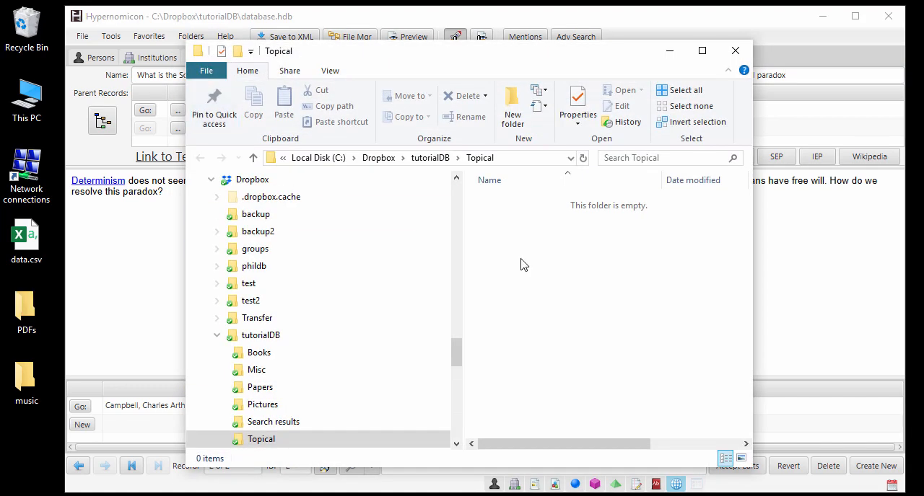
pyautogui.click(513, 104)
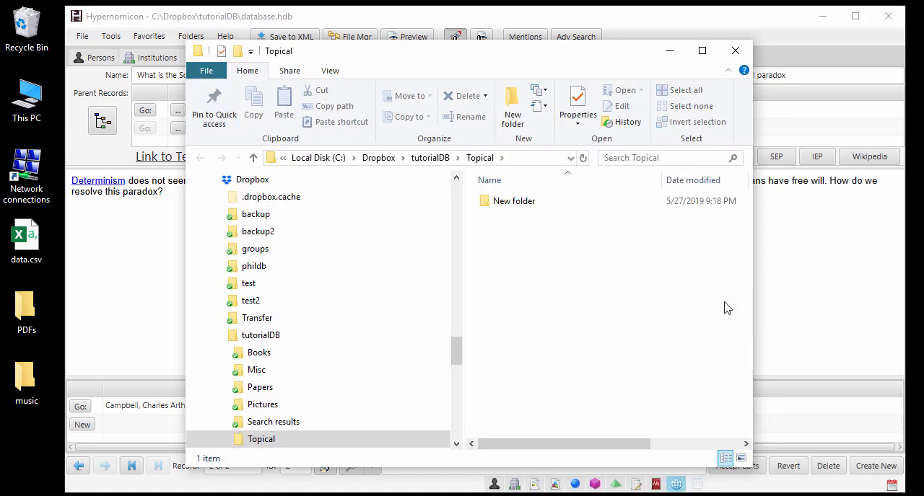
pyautogui.write('P')
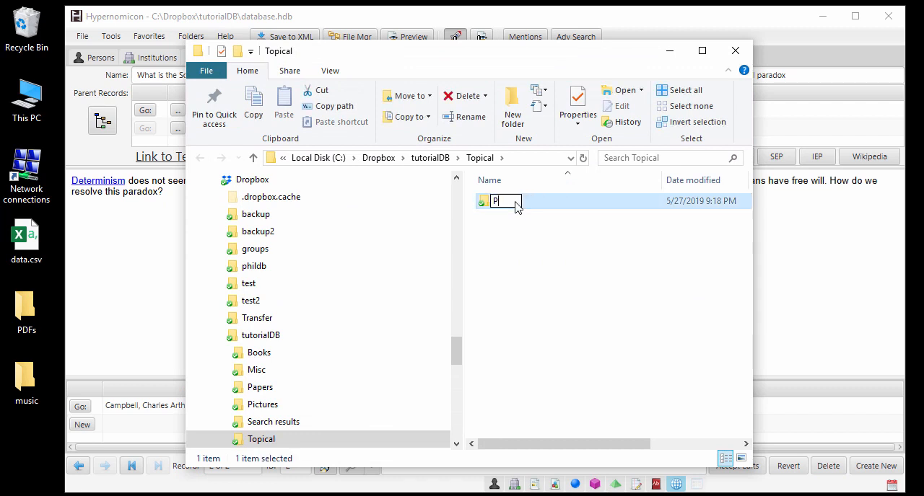
# - Create a 'Free Will paper' subfolder inside Projects and close File Explorer
pyautogui.rightClick(570, 210)
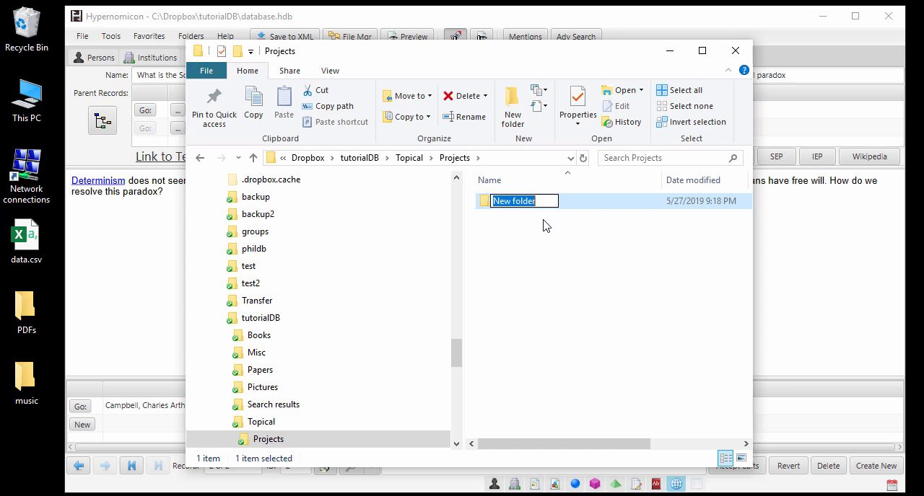
pyautogui.write('Free Will paper')
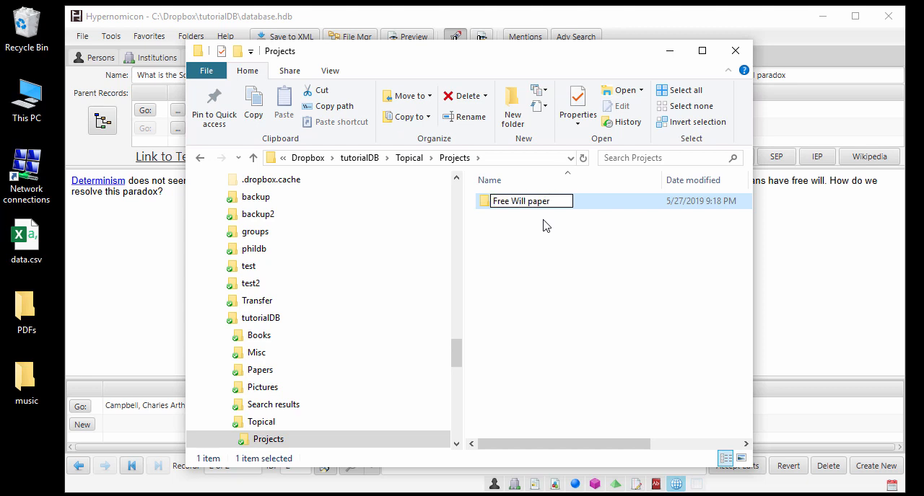
pyautogui.click(735, 51)
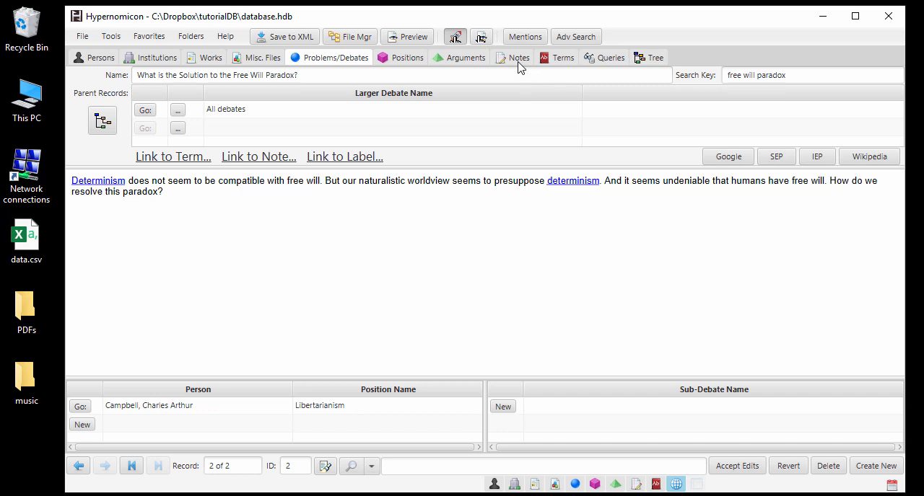
# - Create a Projects note under All notes linked to the Topical\Projects folder
pyautogui.click(518, 57)
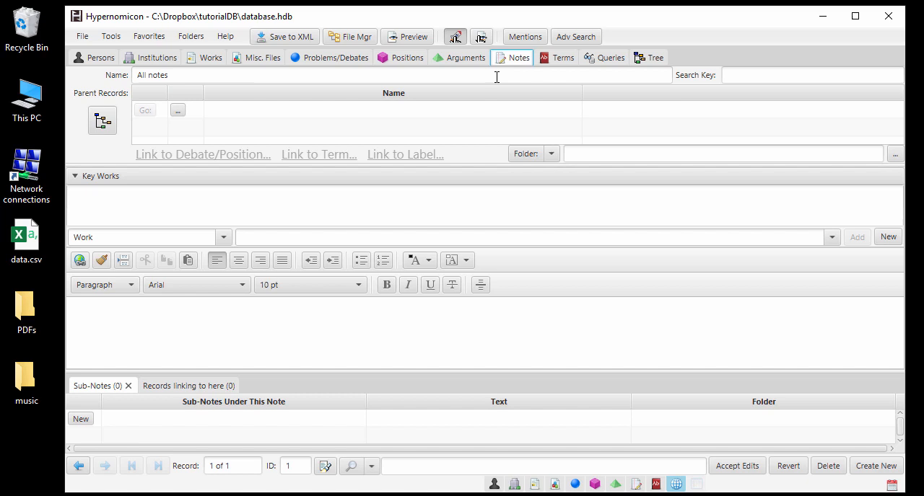
pyautogui.click(75, 176)
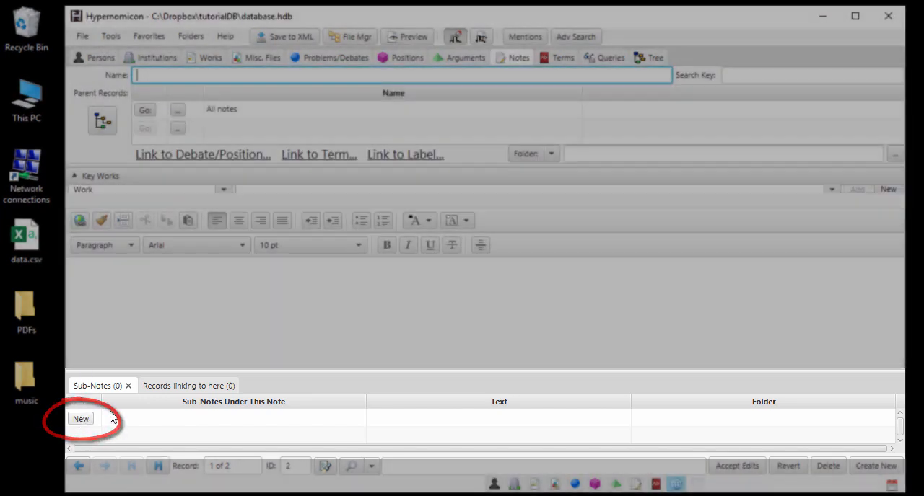
pyautogui.write('Project')
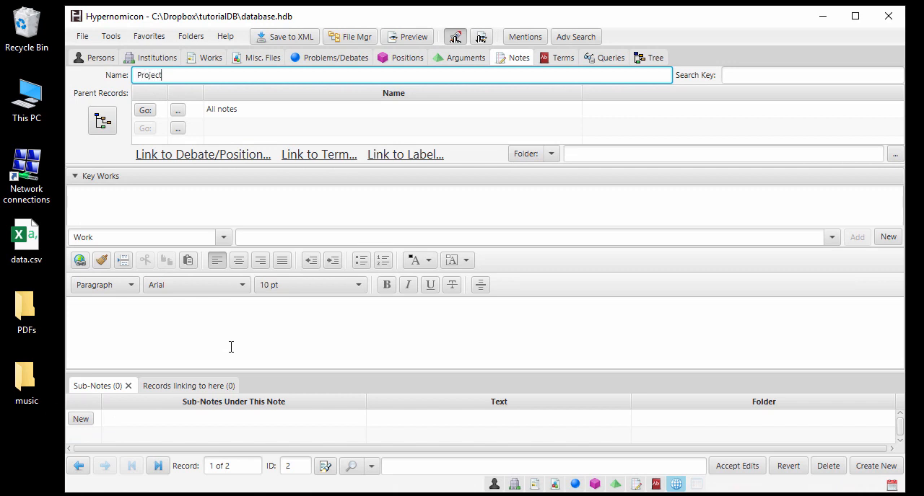
pyautogui.write('s')
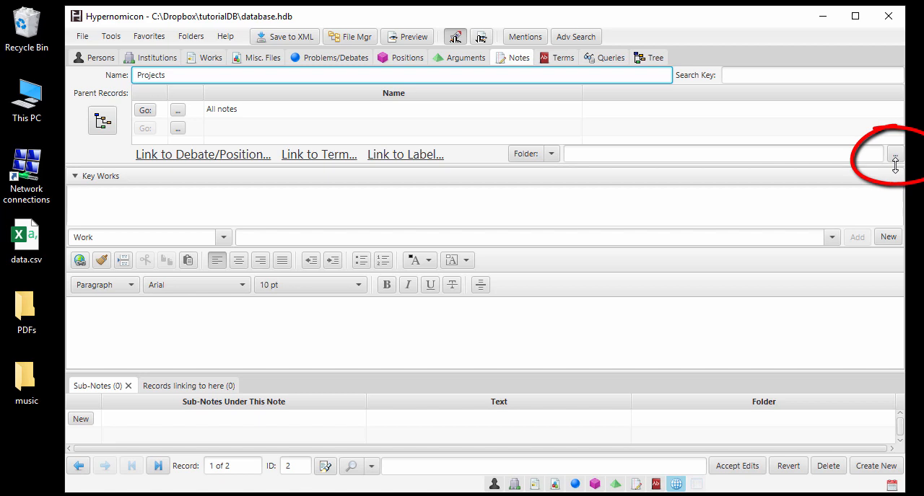
pyautogui.click(895, 157)
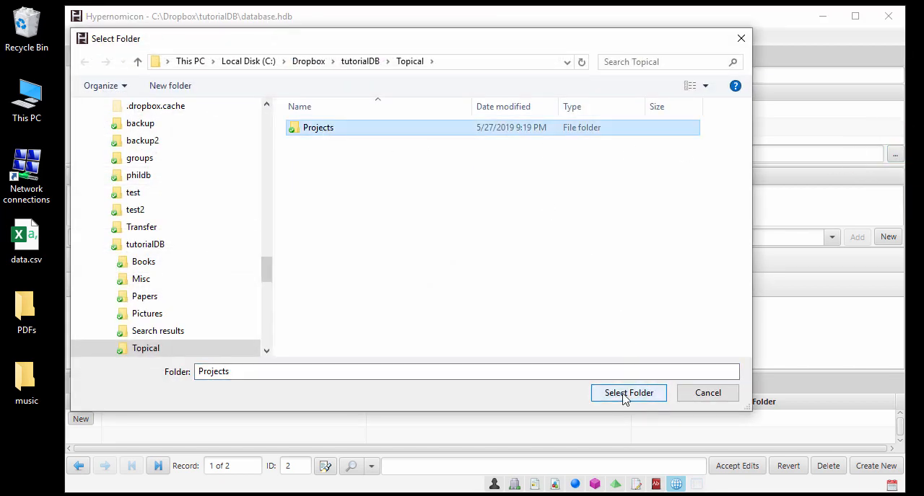
pyautogui.click(628, 392)
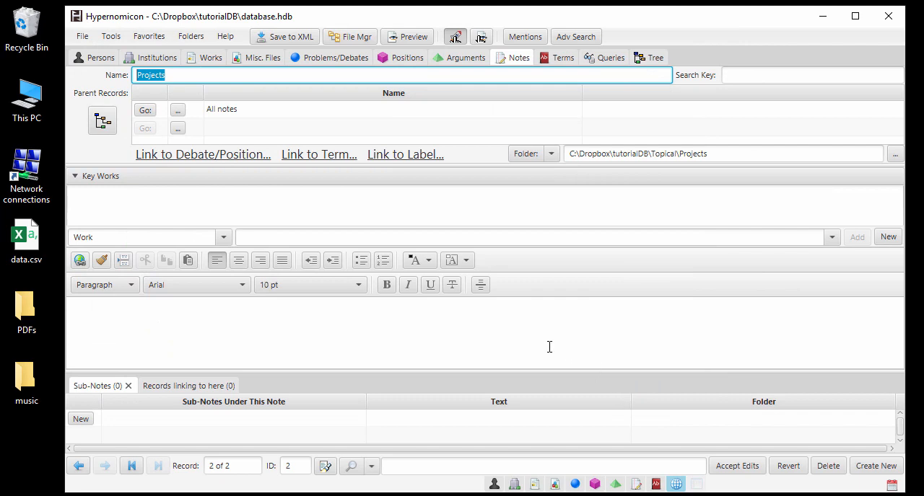
# - Add a Free Will paper sub-note under Projects linked to the Free Will paper folder
pyautogui.click(158, 465)
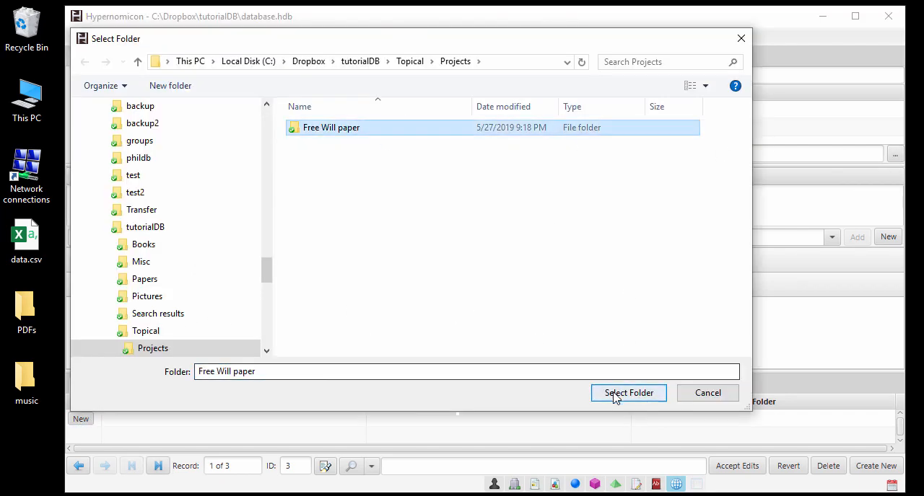
pyautogui.click(627, 393)
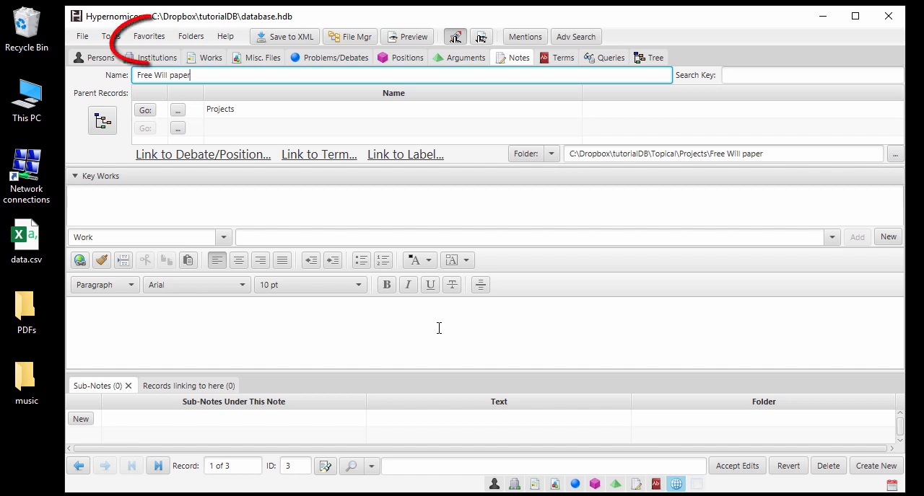
# - Add the Free Will paper note to favourites and write its idea: revive Campbell's libertarianism argument using recent arguments against determinism
pyautogui.click(148, 36)
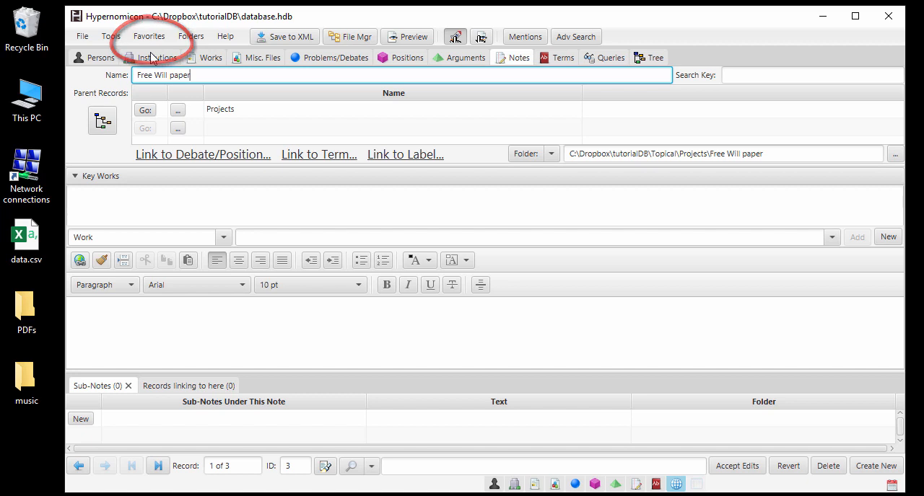
pyautogui.click(149, 36)
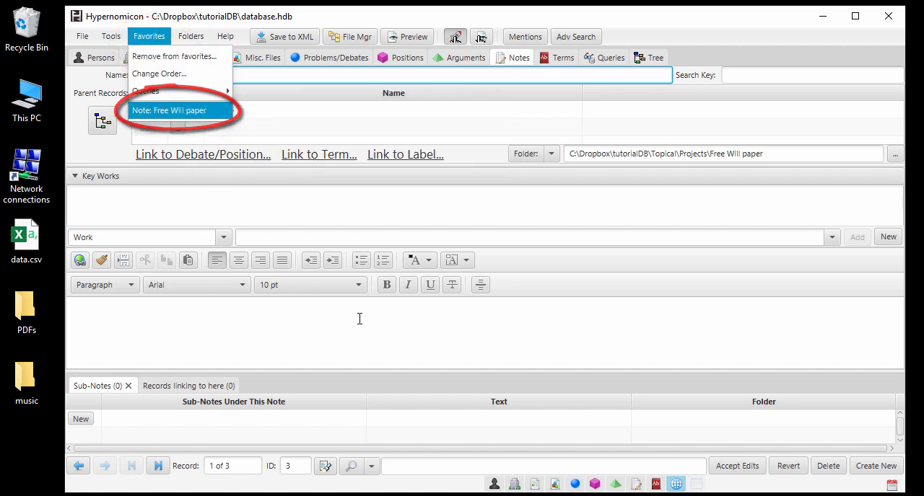
pyautogui.click(169, 109)
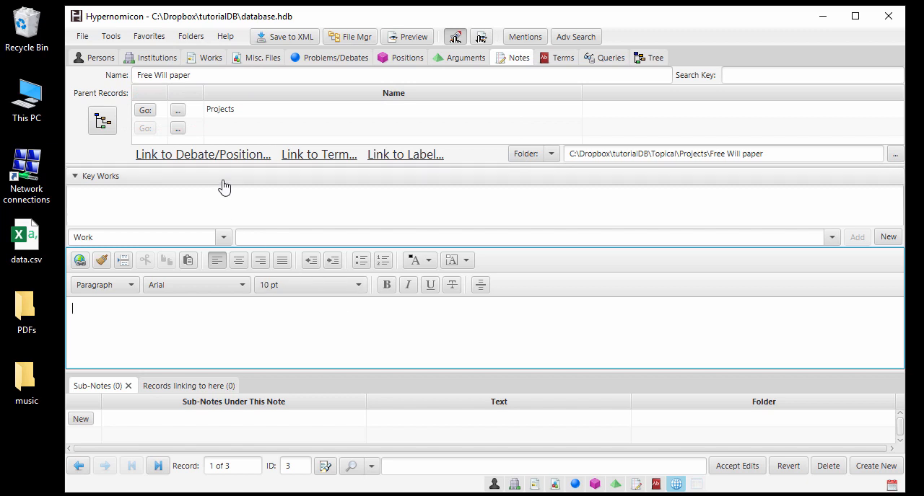
pyautogui.write("Idea: Revive Campbell's libertarianism argument based on recent arguments against determinism in biology")
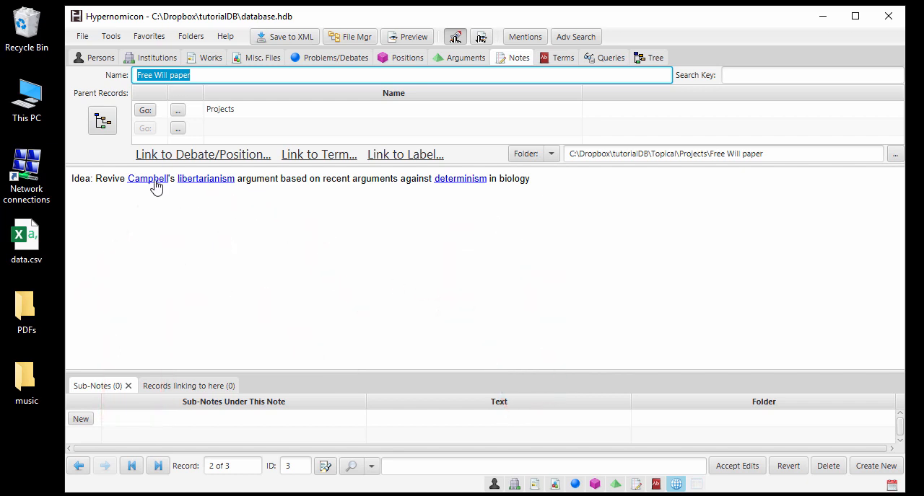
pyautogui.click(147, 179)
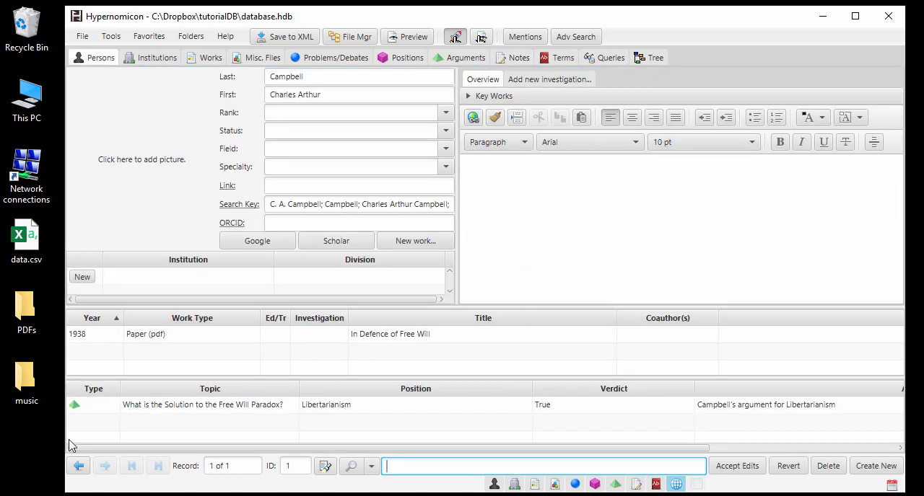
pyautogui.click(407, 57)
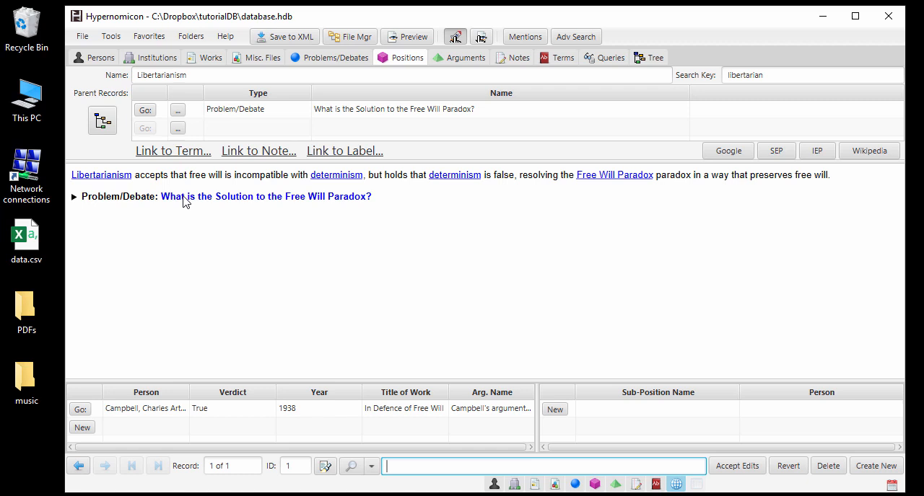
pyautogui.click(518, 57)
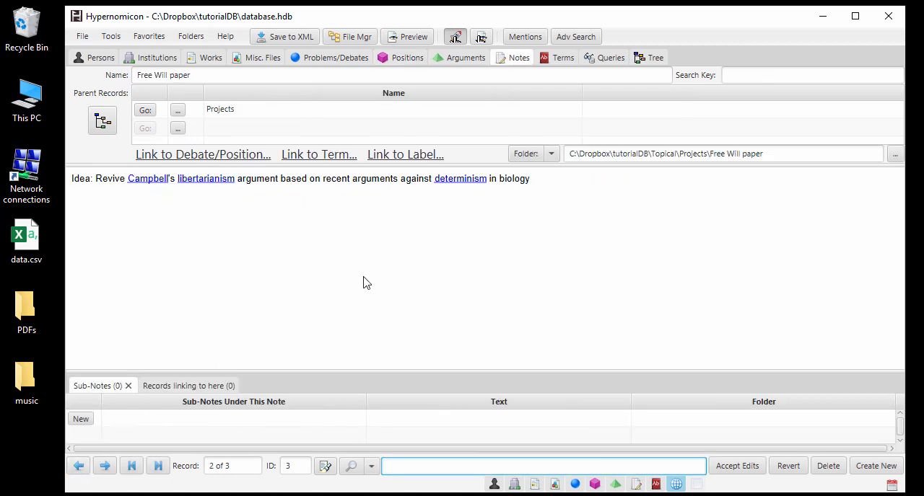
pyautogui.click(459, 179)
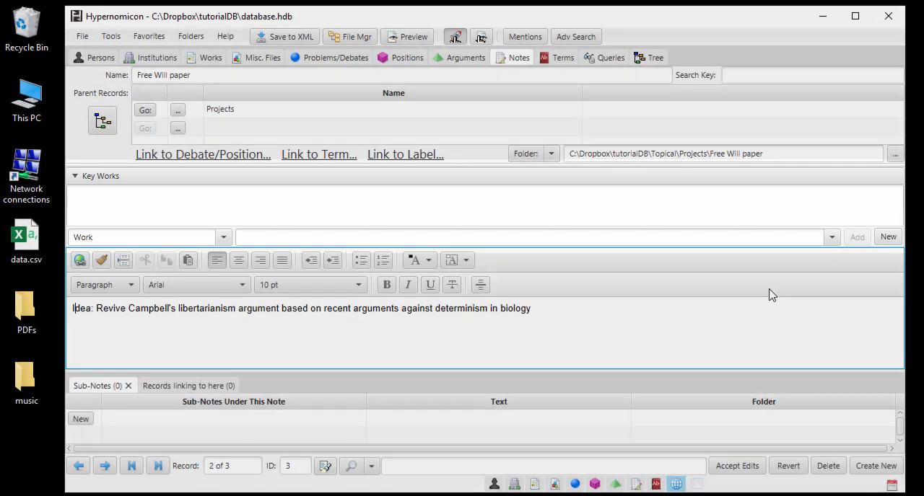
# - Attach Campbell's 1938 In Defence of Free Will as a key work on the Free Will paper note
pyautogui.click(832, 236)
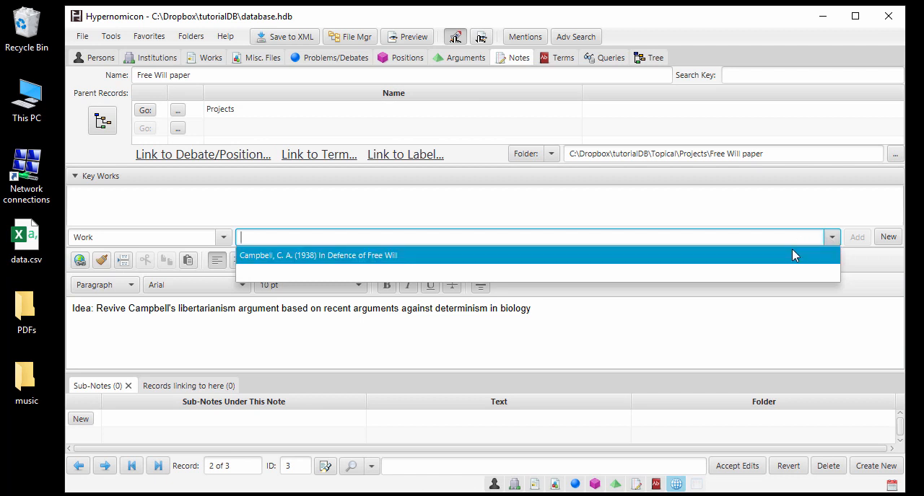
pyautogui.click(318, 256)
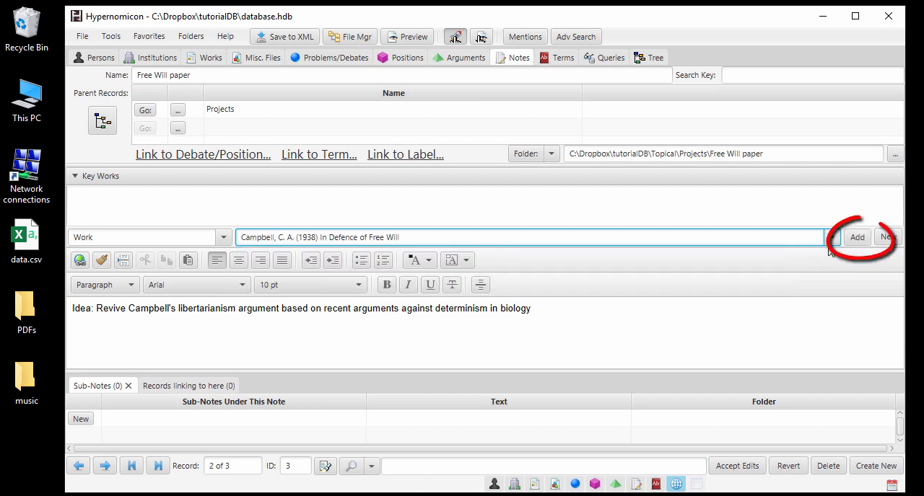
pyautogui.click(858, 237)
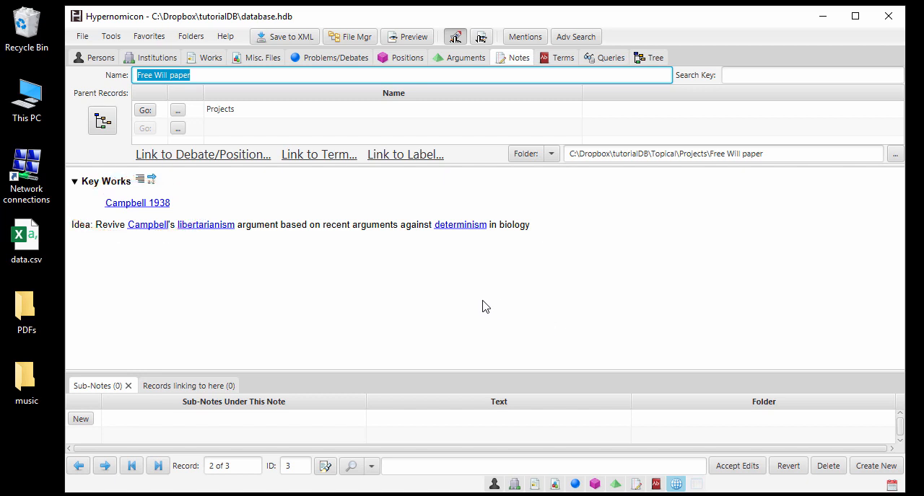
pyautogui.moveTo(119, 215)
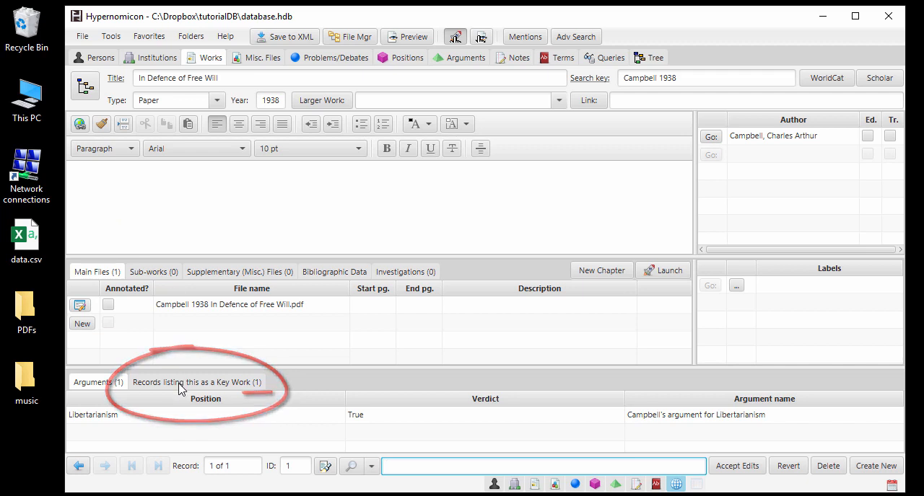
# - View the records listing Campbell 1938 as a key work, then go to Campbell's person record
pyautogui.click(196, 380)
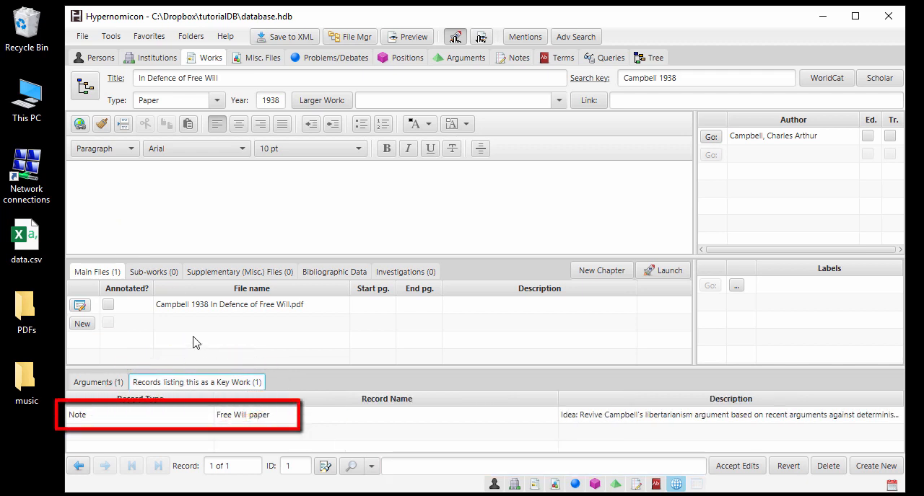
pyautogui.moveTo(606, 269)
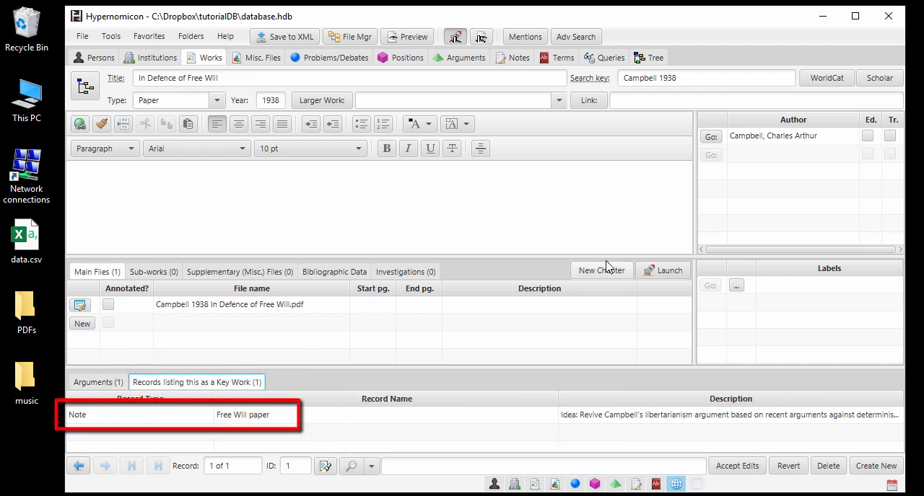
pyautogui.click(92, 58)
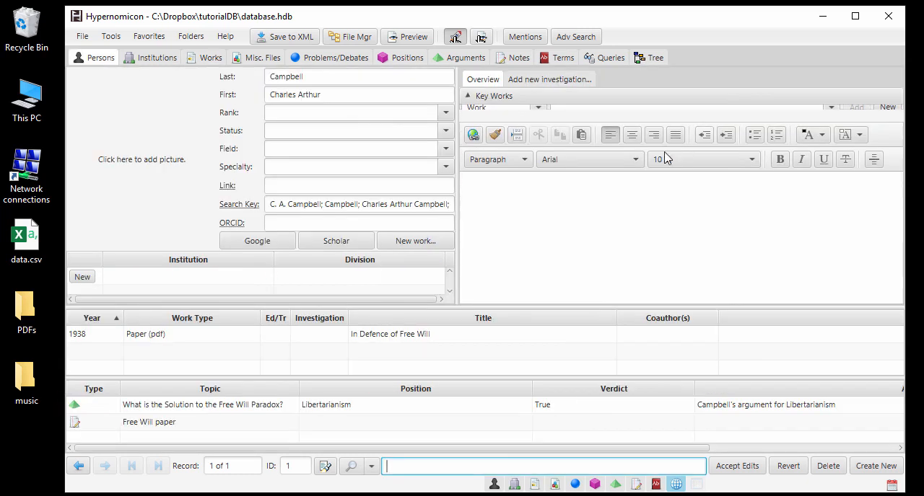
pyautogui.click(150, 422)
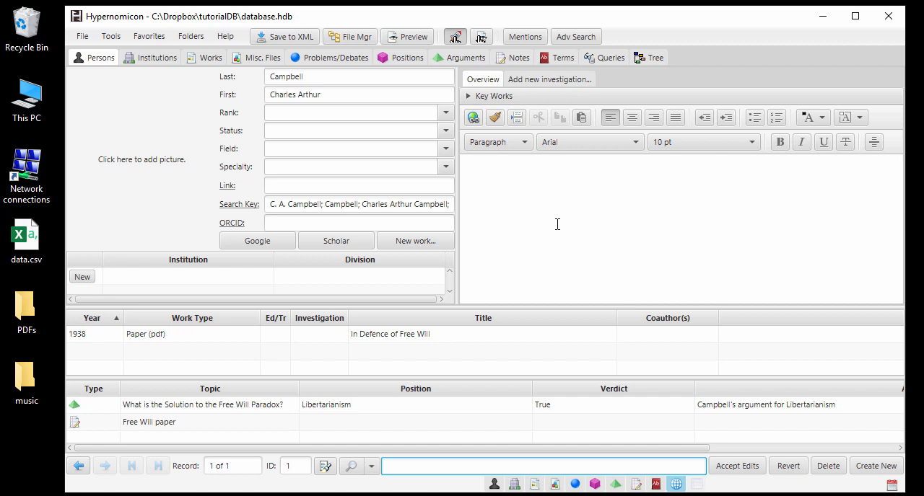
pyautogui.moveTo(282, 352)
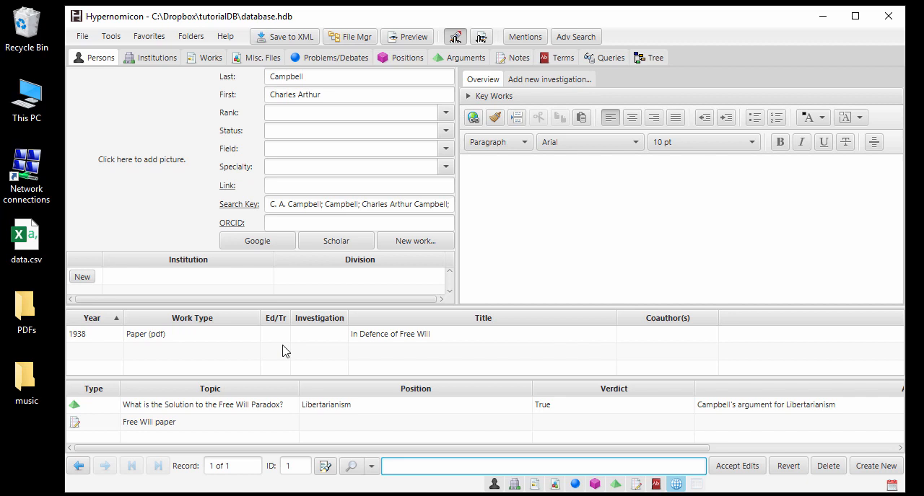
# - Reopen the Free Will paper note from Campbell's record with its description ready to edit
pyautogui.click(150, 421)
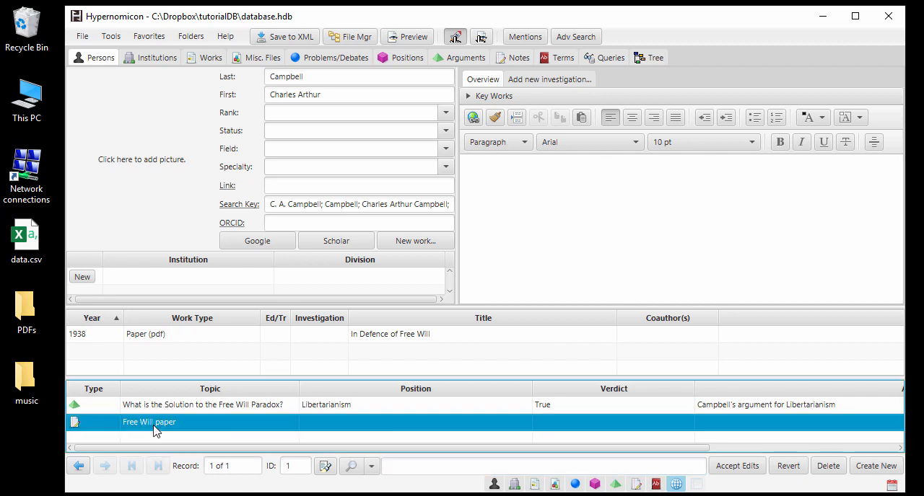
pyautogui.doubleClick(148, 421)
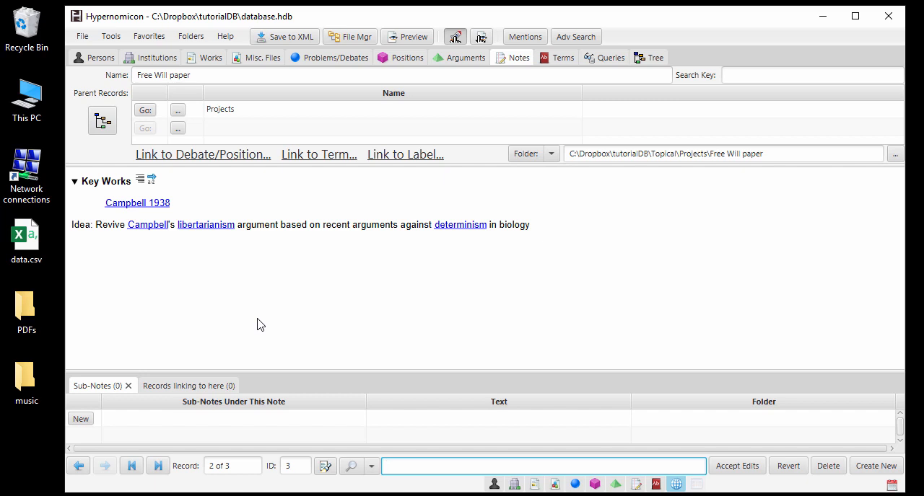
pyautogui.moveTo(268, 306)
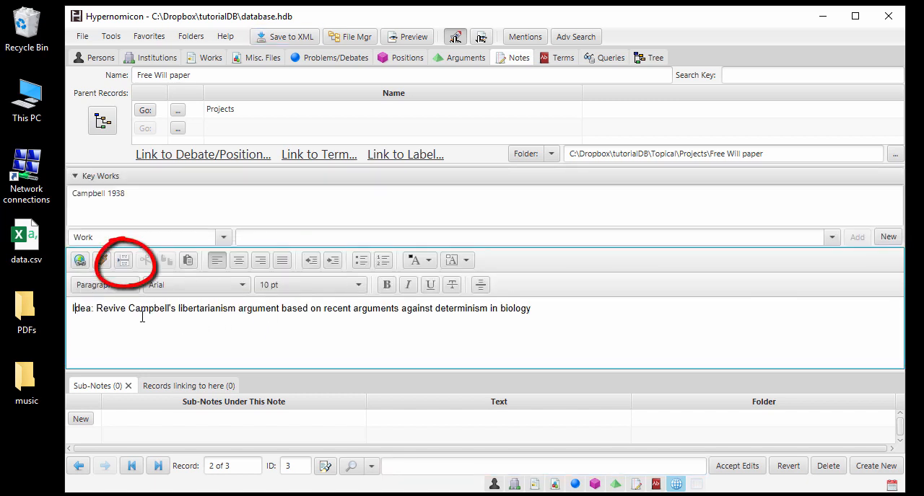
# - Embed the Libertarianism position's description in the note, then go to the Libertarianism record
pyautogui.click(123, 261)
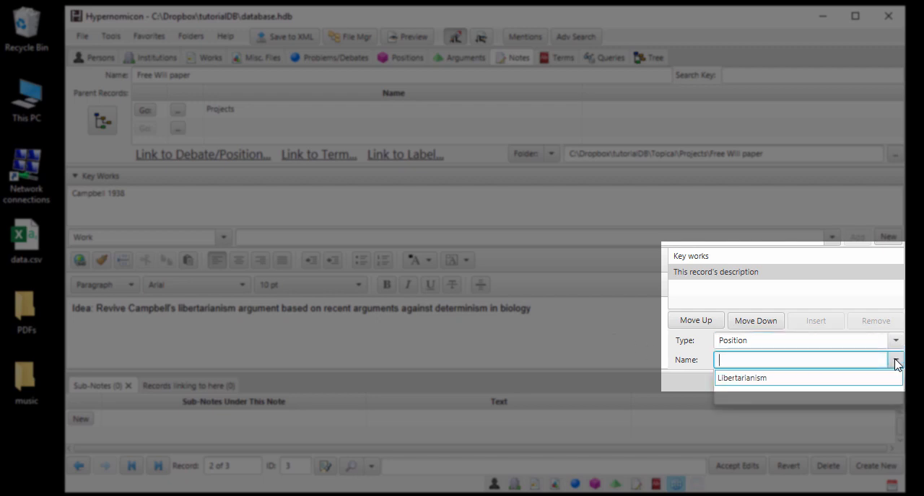
pyautogui.click(742, 378)
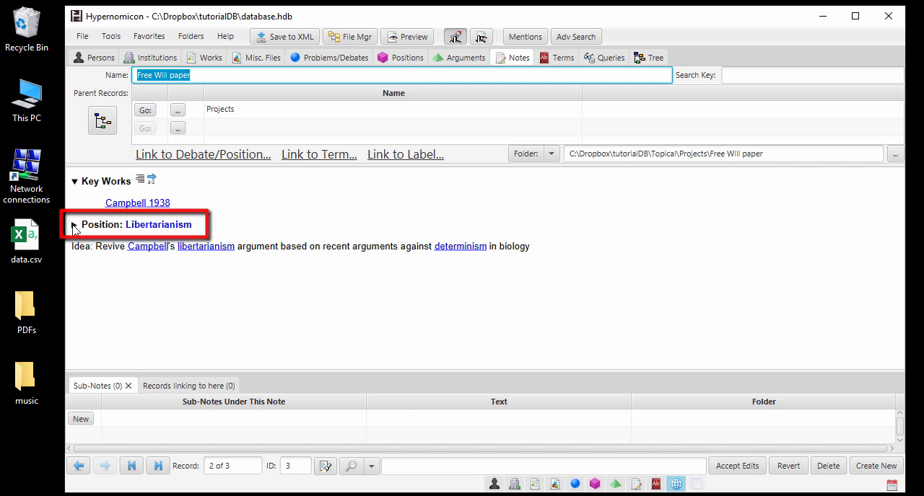
pyautogui.click(75, 225)
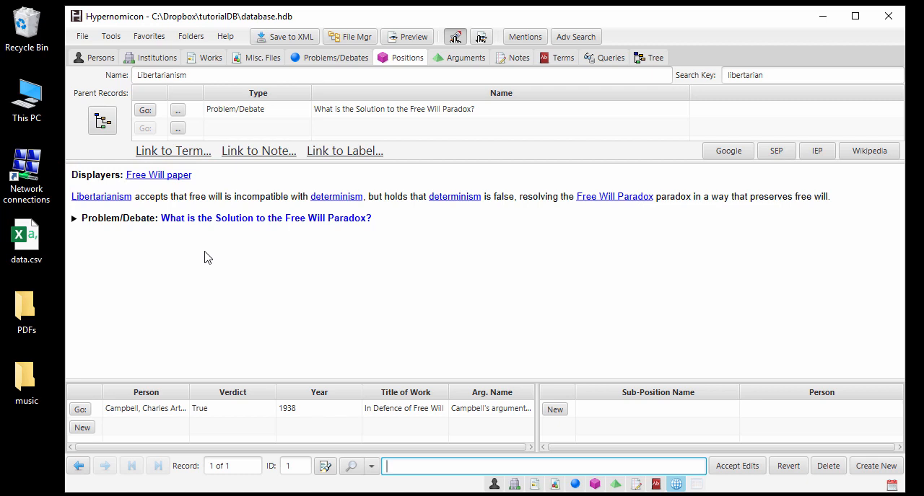
# - Expand the embedded Free Will Paradox description, then go to Campbell's argument for Libertarianism
pyautogui.click(265, 218)
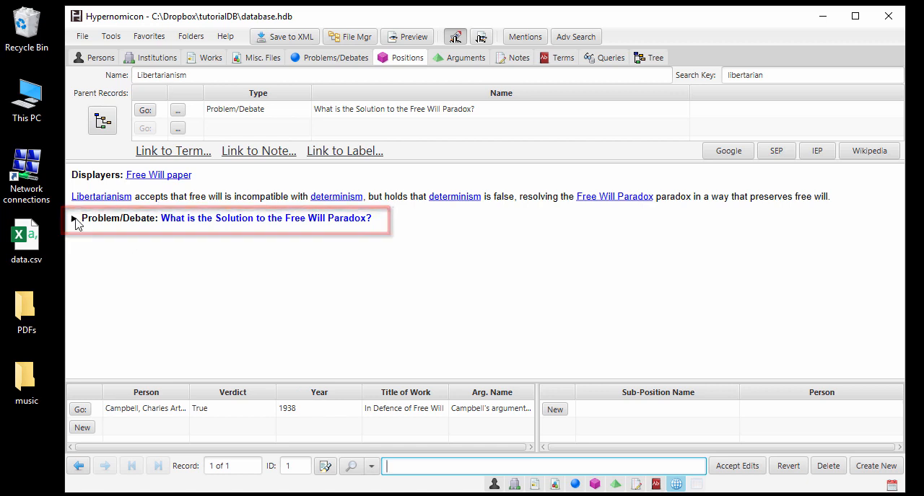
pyautogui.click(75, 218)
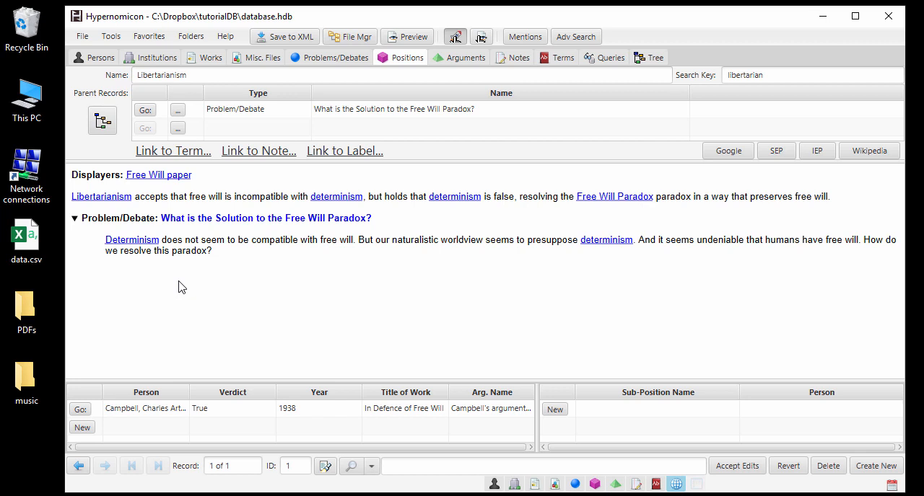
pyautogui.click(464, 57)
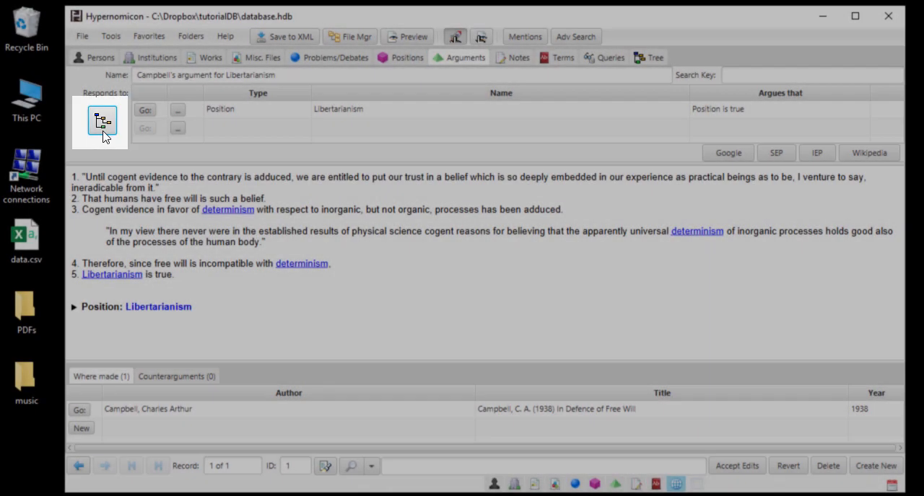
# - In the record tree, move the Free Will paper note directly under All notes
pyautogui.click(654, 58)
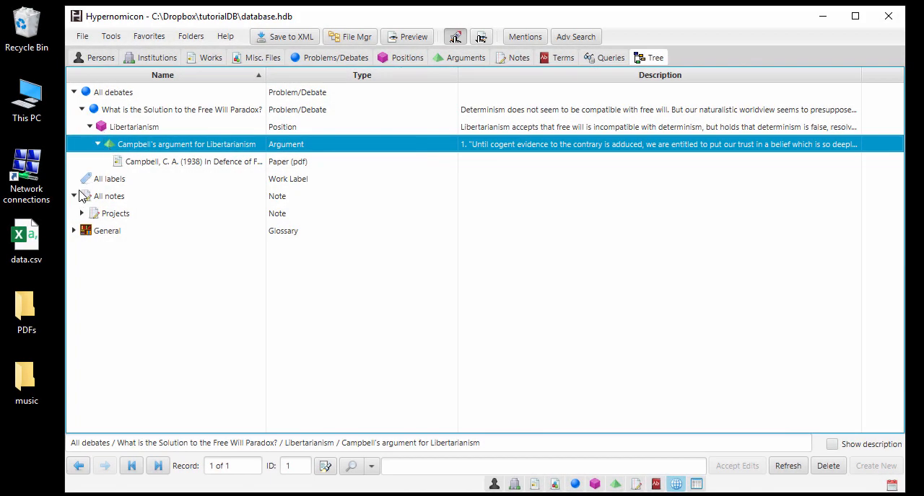
pyautogui.click(81, 214)
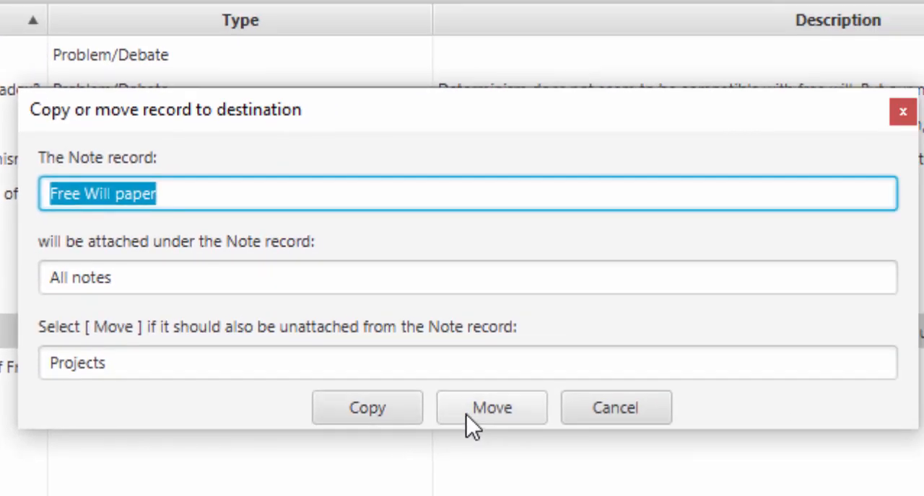
pyautogui.click(491, 407)
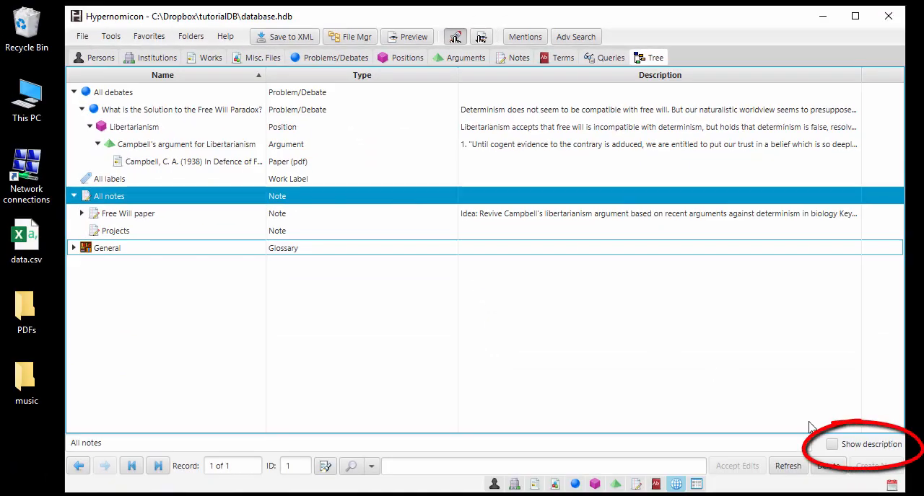
# - Show description previews for Campbell's argument and the Free Will Paradox debate, then save to XML
pyautogui.click(831, 445)
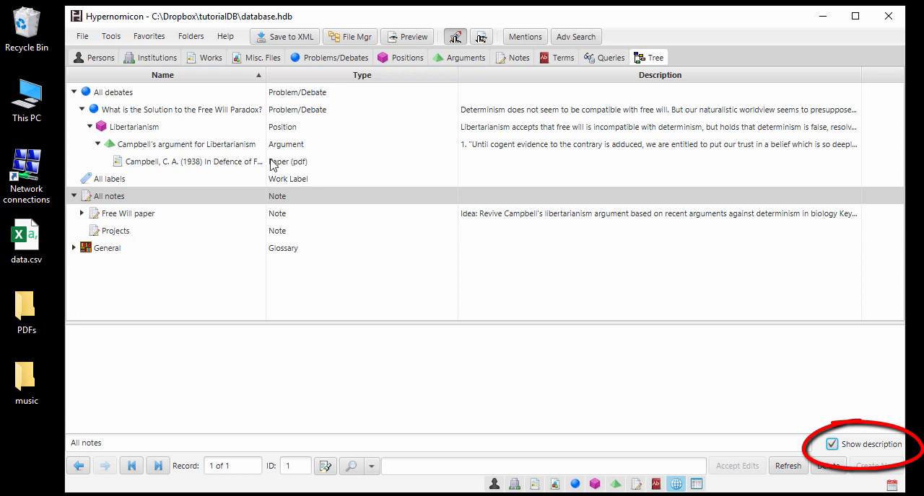
pyautogui.click(180, 145)
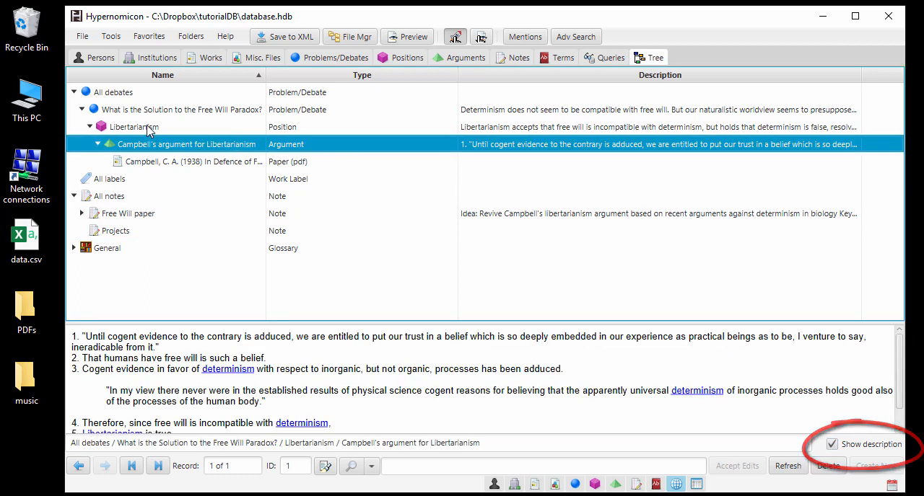
pyautogui.click(182, 109)
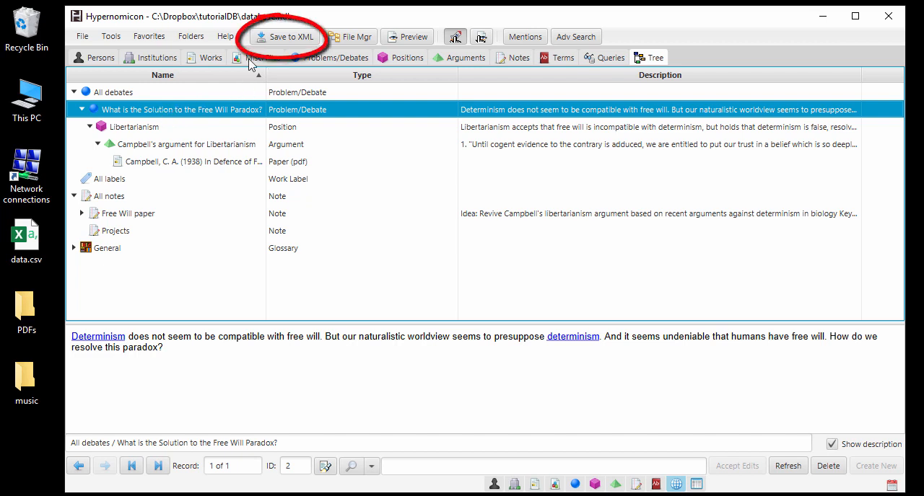
pyautogui.click(285, 36)
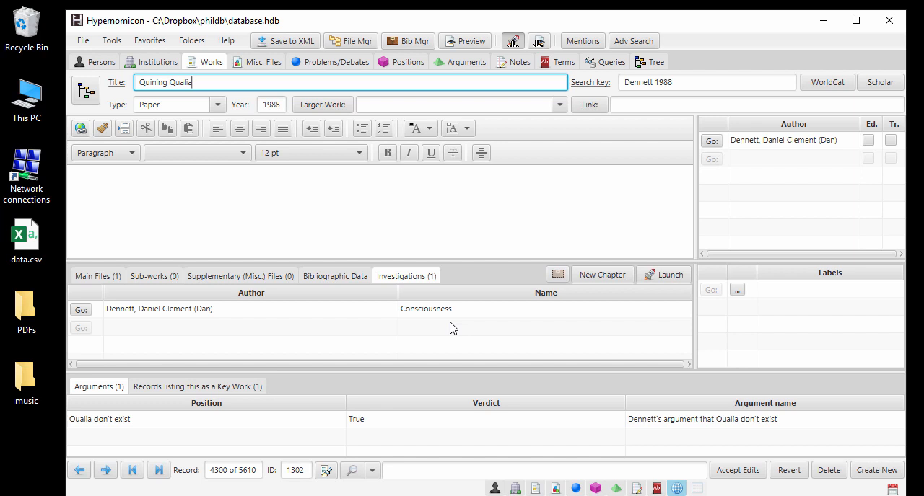
# - Search for 'nonconcept' and go to the Concepts term record from the results
pyautogui.press('ctrl+f')
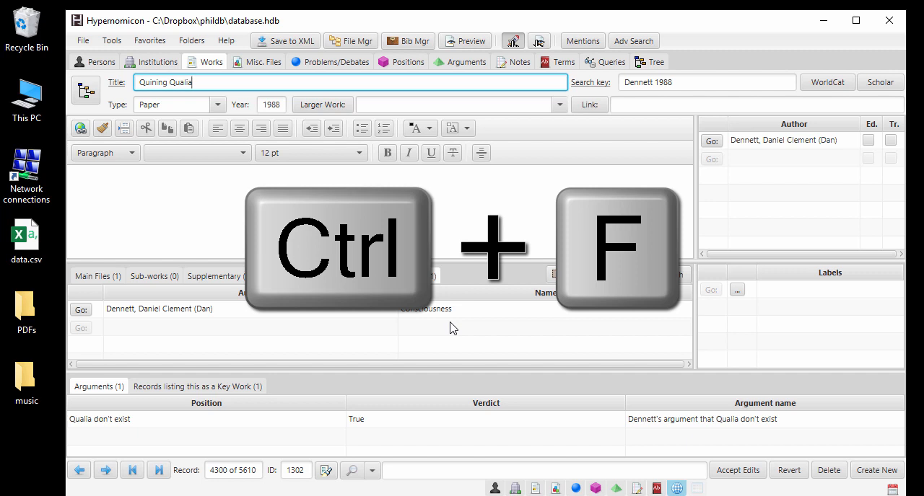
pyautogui.press('ctrl+f')
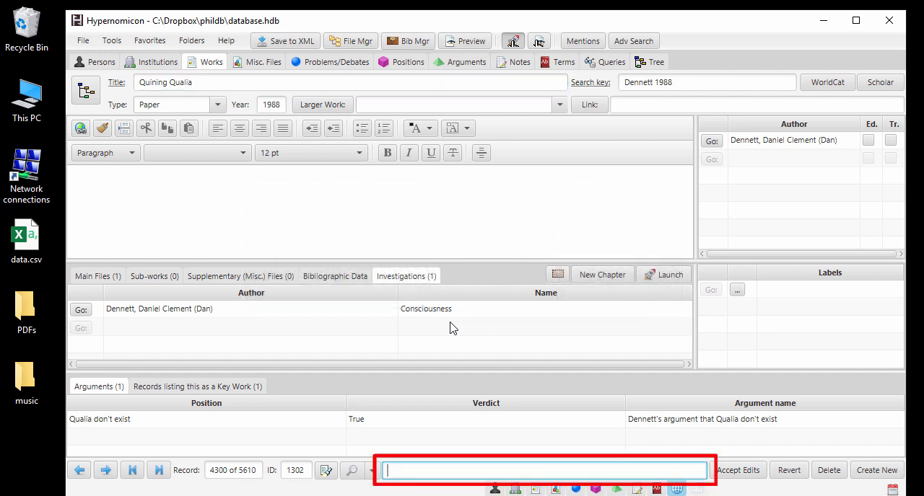
pyautogui.write('nonconceptu')
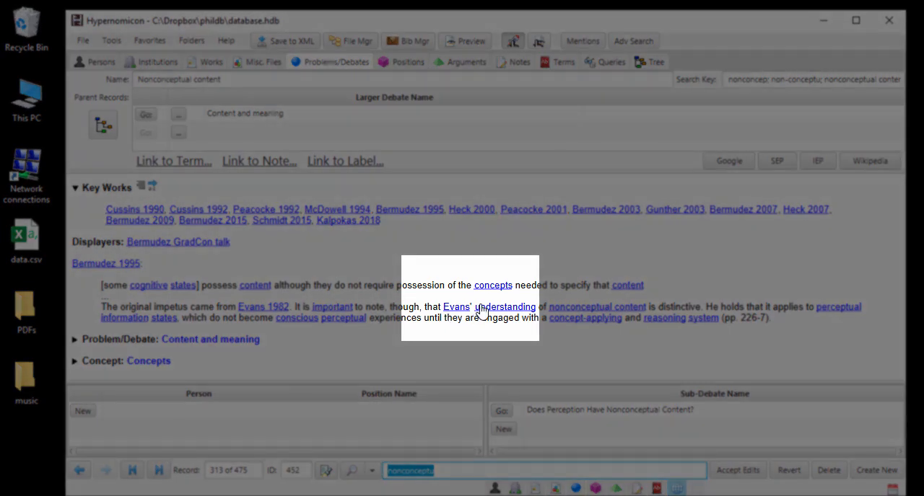
pyautogui.click(493, 286)
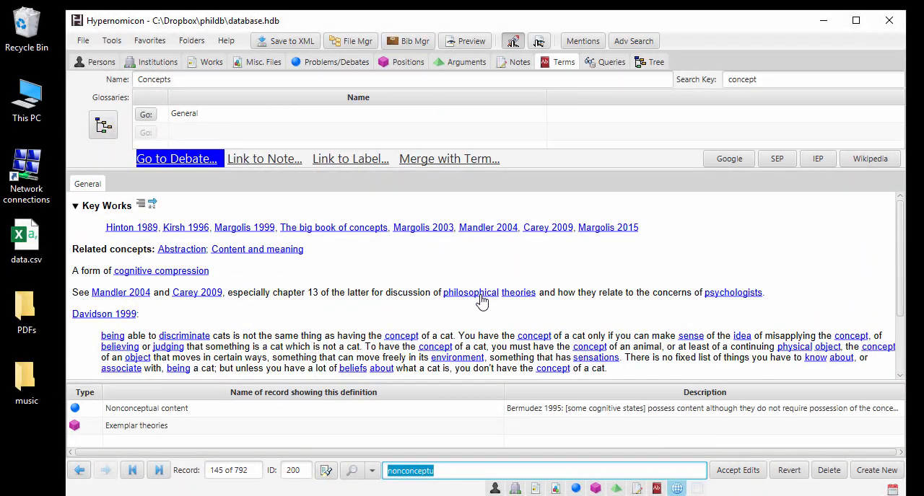
# - Select the phrase about discriminating cats in the Concepts definition
pyautogui.scroll(-3)
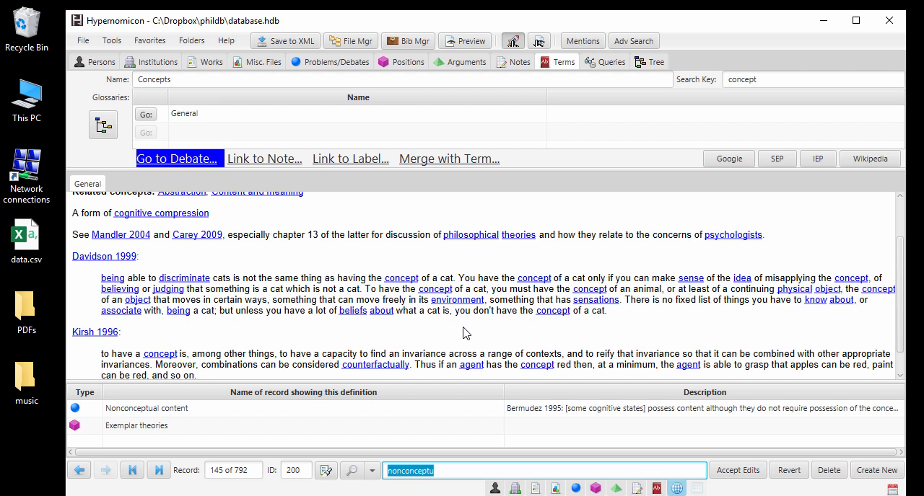
pyautogui.moveTo(101, 277); pyautogui.dragTo(242, 277)
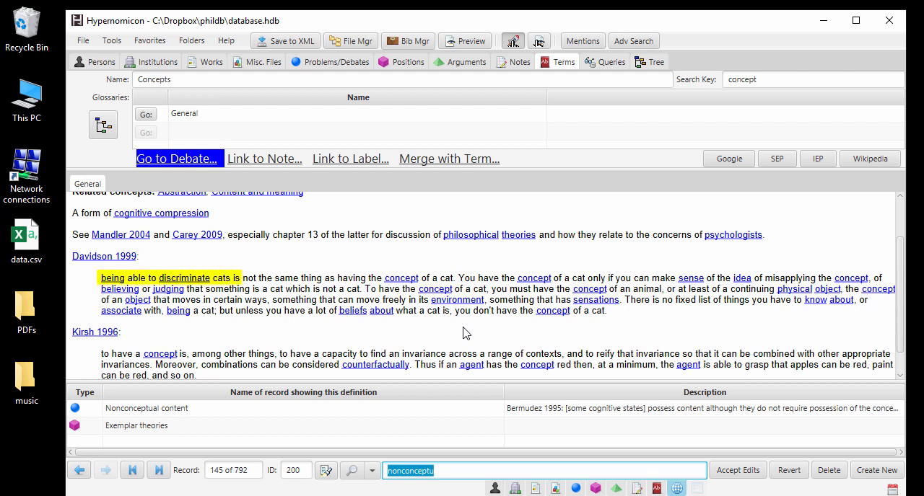